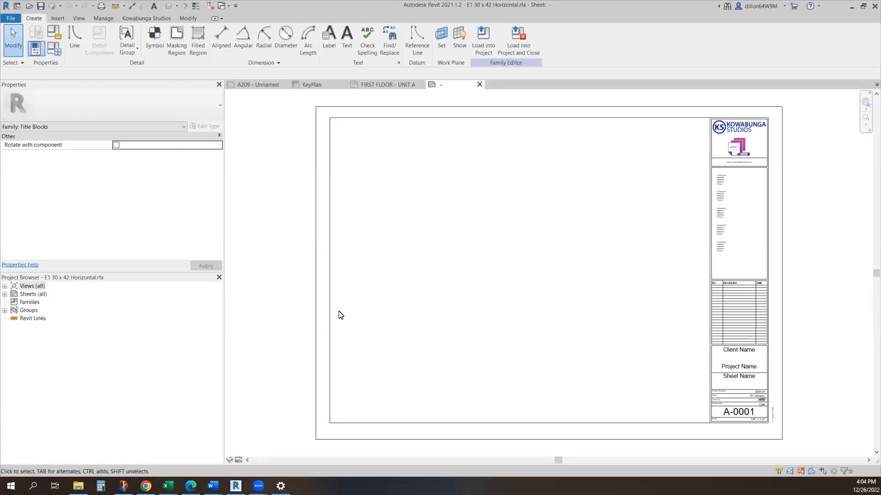
mouse_move(346, 302)
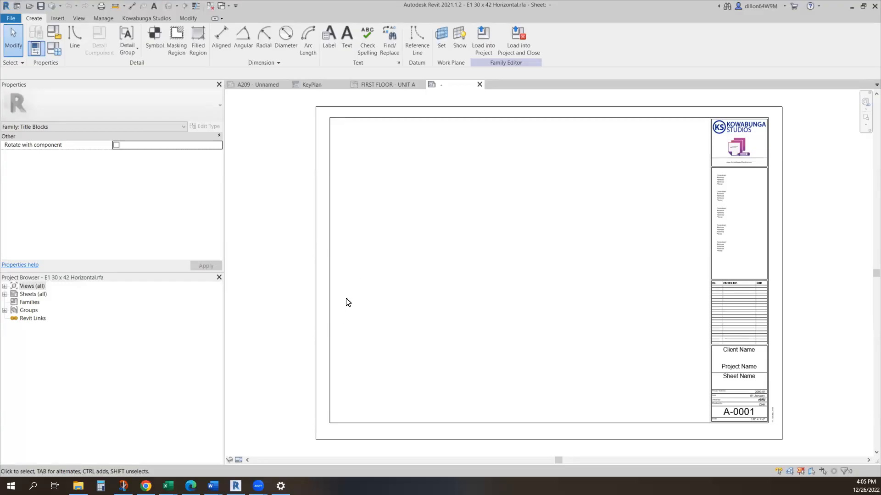
mouse_move(485, 278)
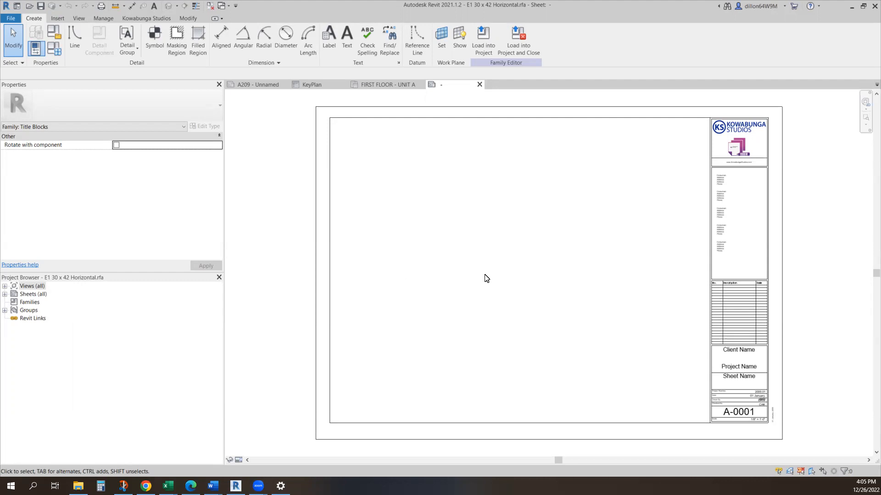
mouse_move(423, 202)
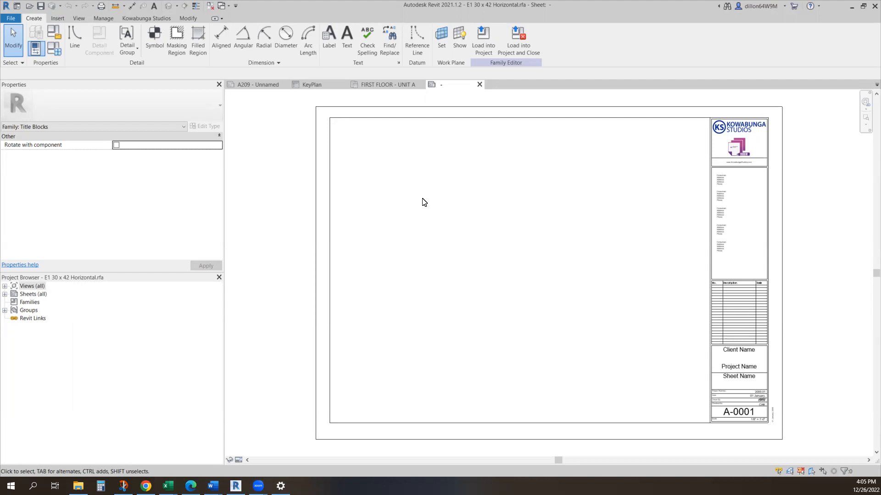
mouse_move(444, 195)
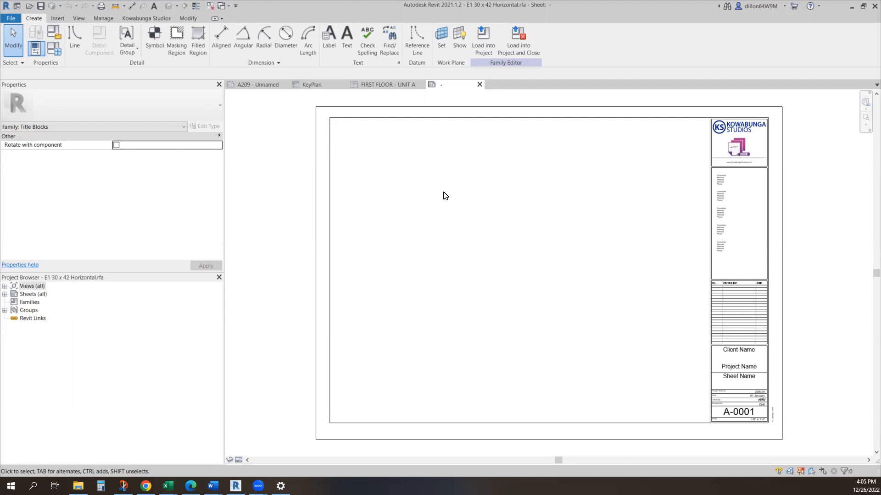
mouse_move(558, 247)
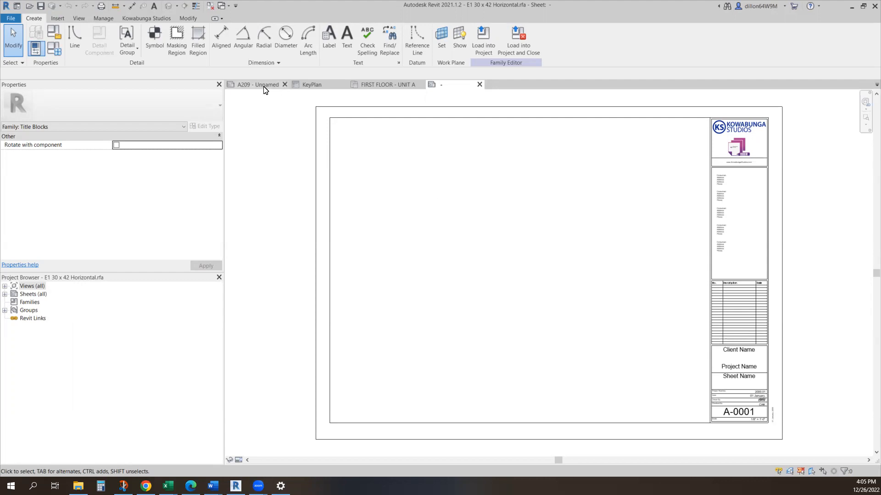
mouse_move(255, 84)
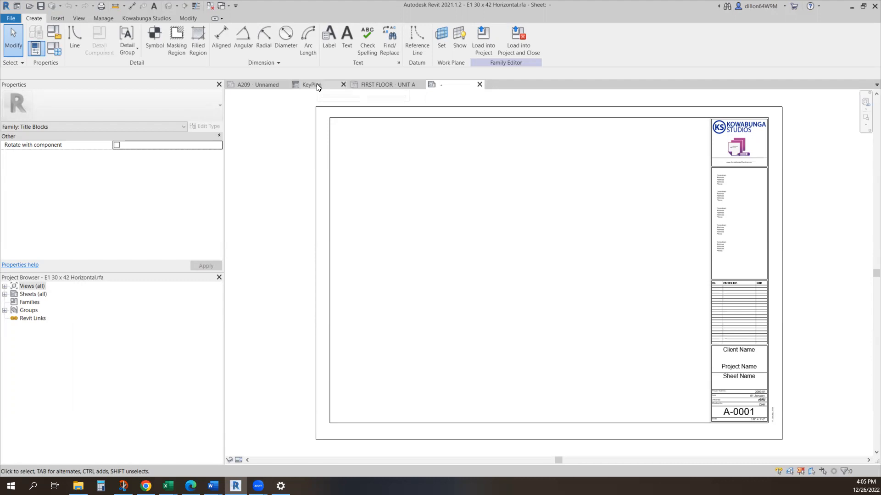
Copy the KeyPlan legend's Unit A/B linework into the title block, which triggers a sheet-only paste error
click(310, 84)
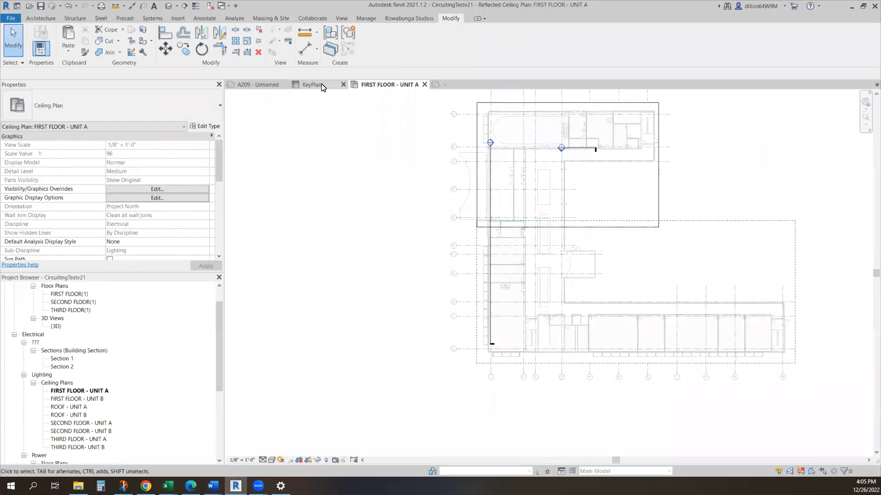
click(312, 84)
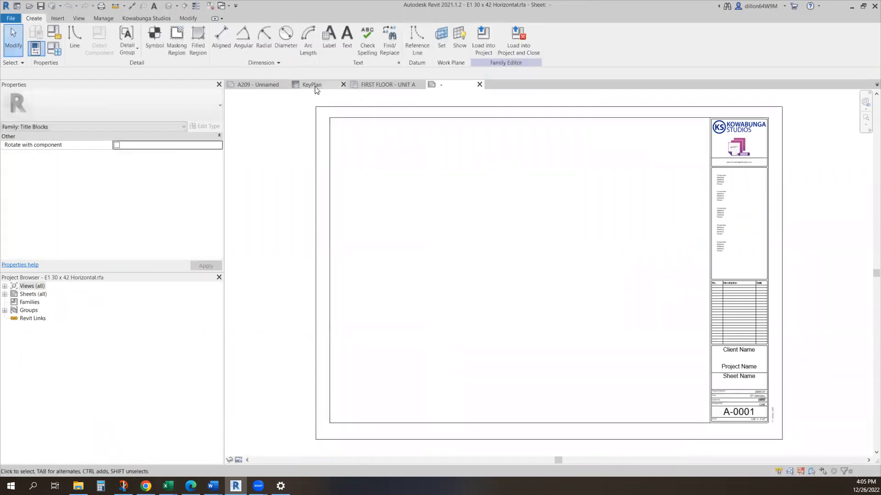
click(311, 84)
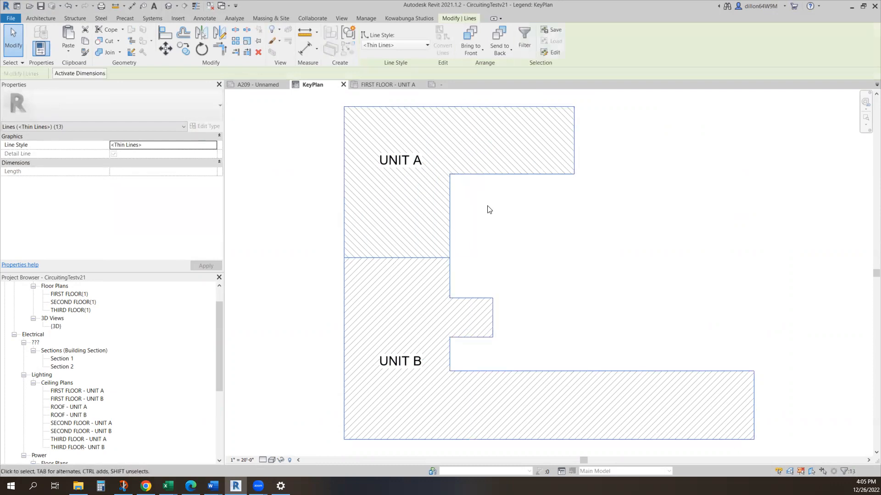
click(442, 84)
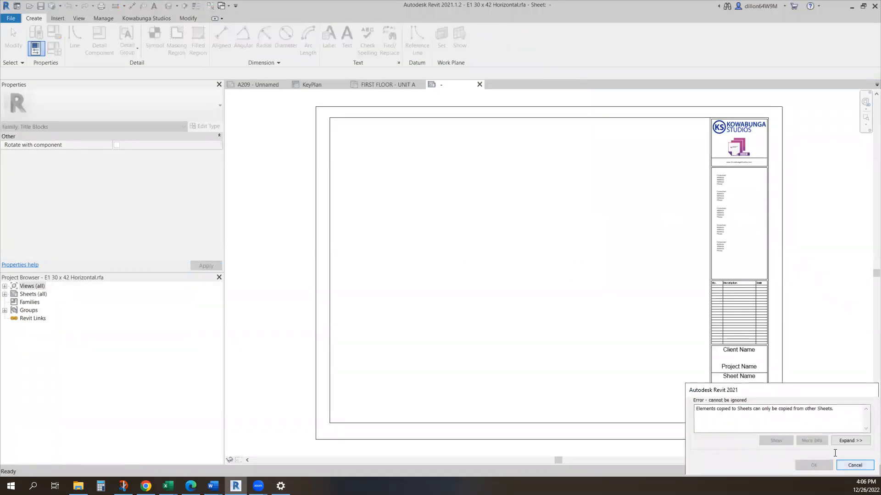
Cancel the copy error dialog
click(854, 465)
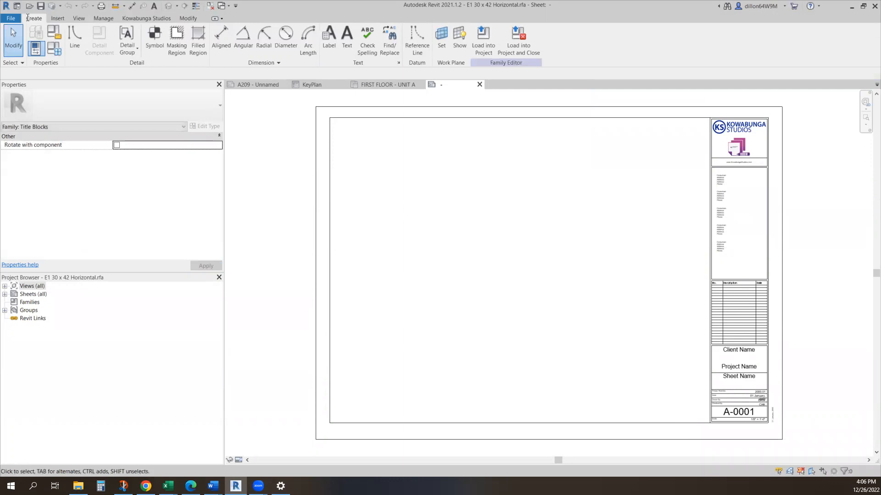
mouse_move(75, 32)
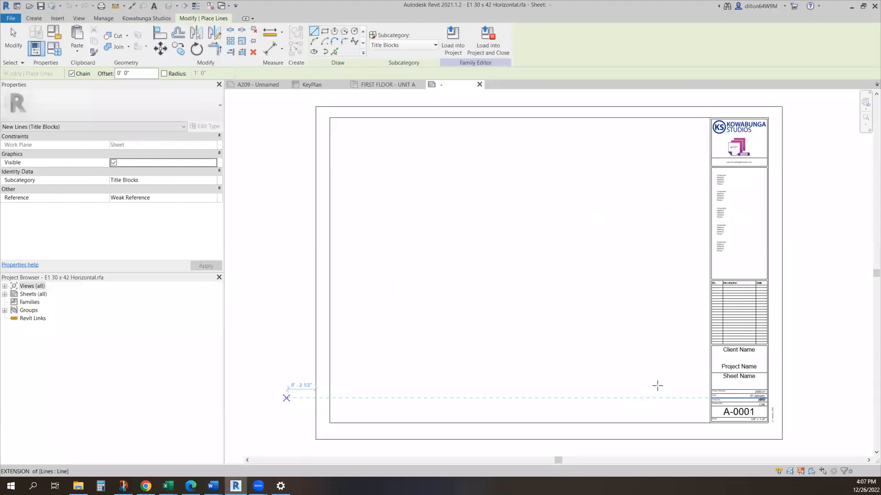
Draw the E-shaped building outline with lines near the sheet's bottom right
key(Escape)
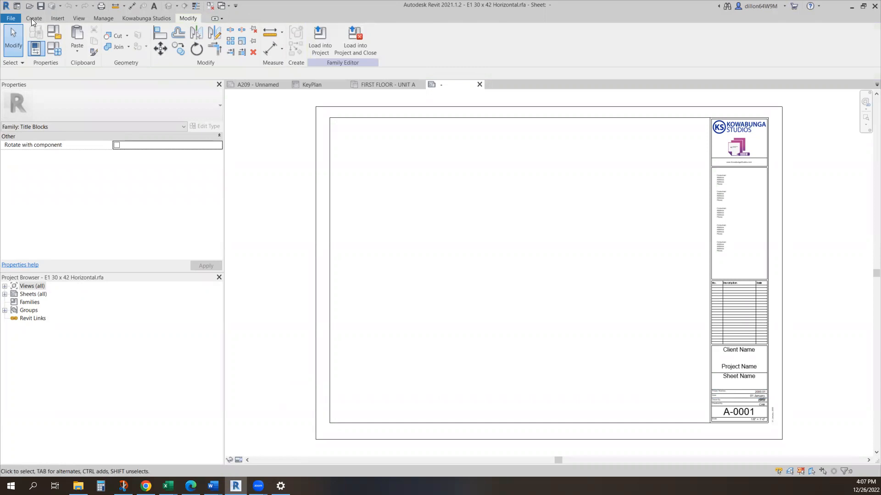
click(34, 18)
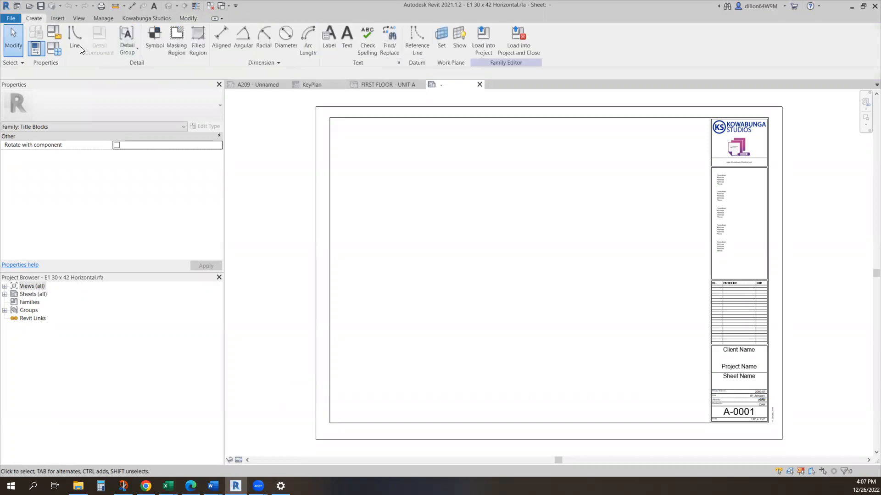
click(74, 35)
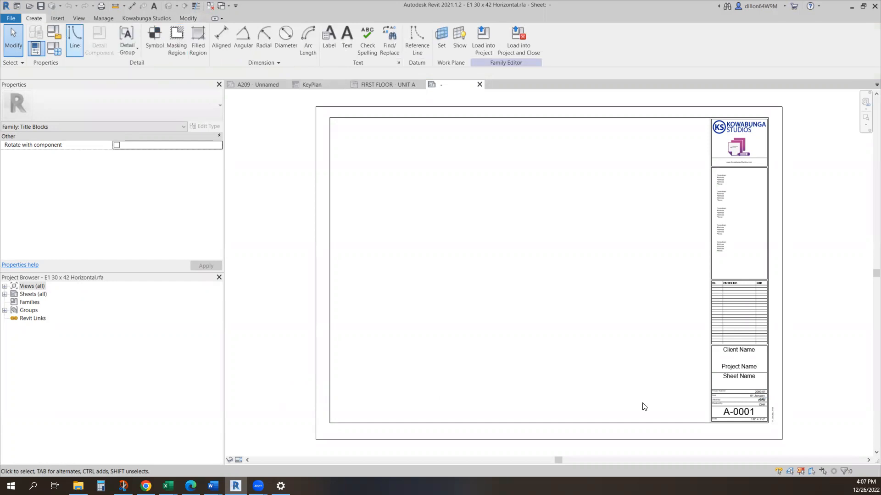
click(74, 39)
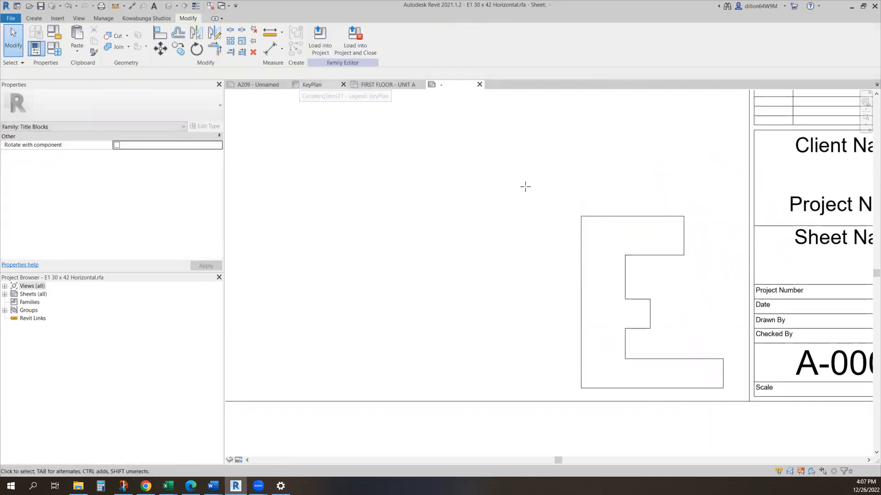
Draw the horizontal unit dividing line and shift the notch lines lower to match the key plan
click(315, 85)
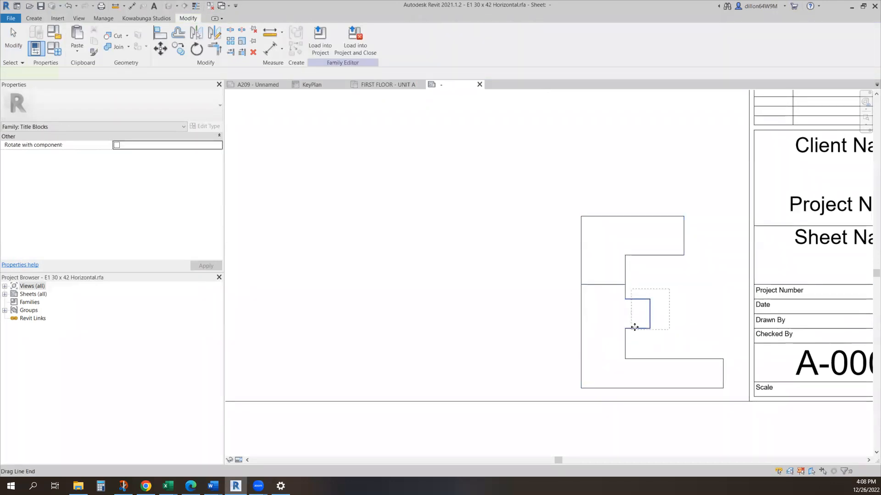
click(637, 312)
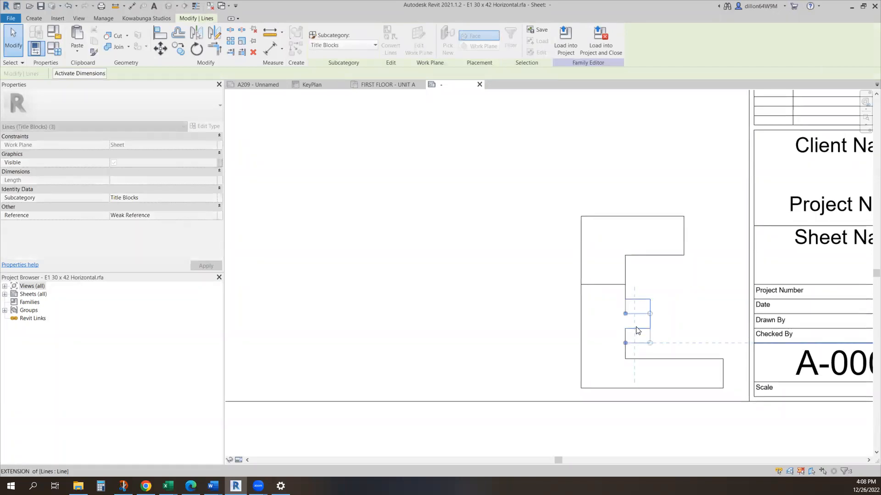
click(606, 287)
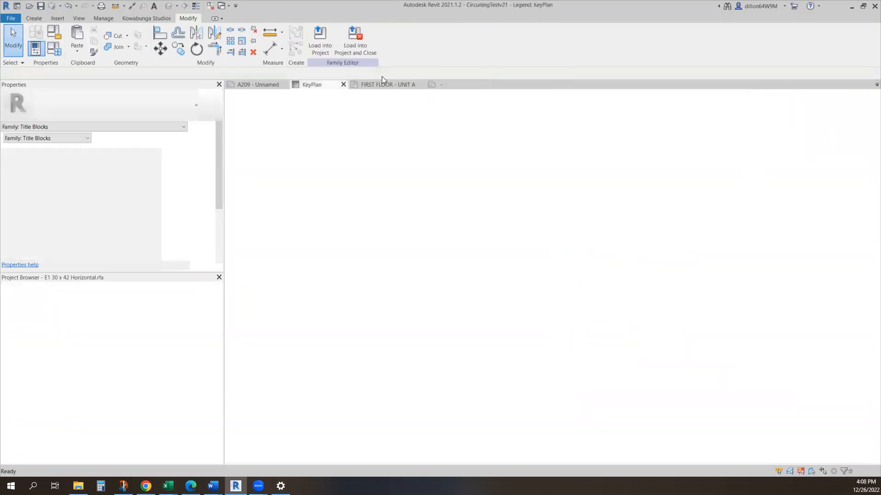
click(312, 85)
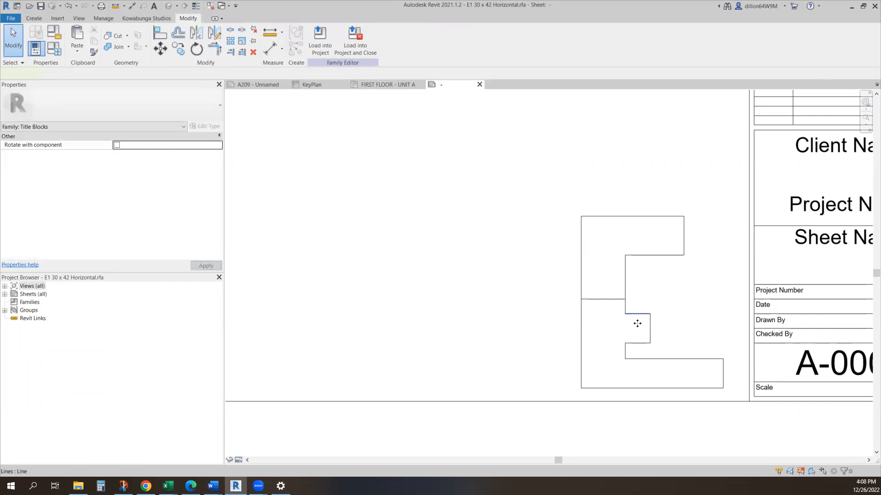
click(638, 328)
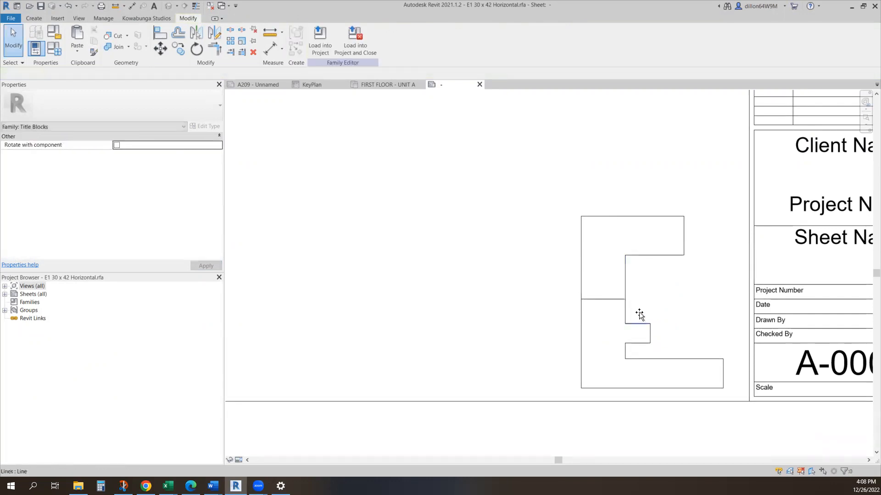
click(640, 313)
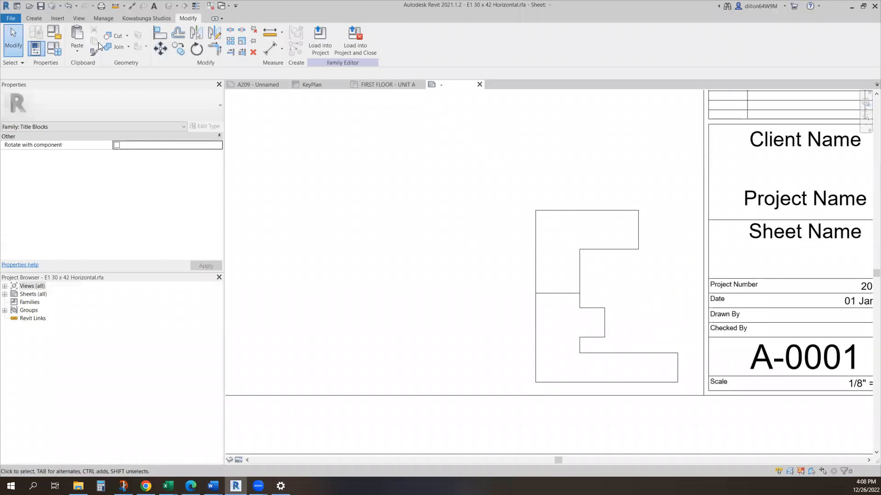
mouse_move(36, 26)
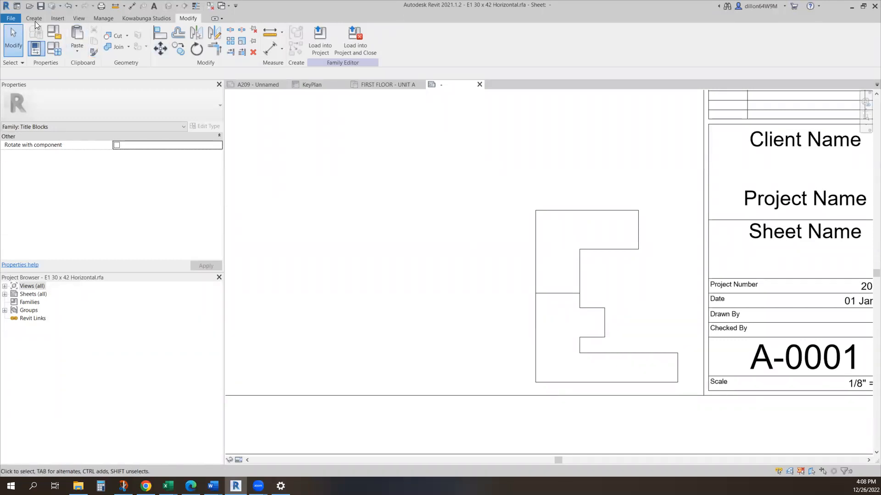
Sketch and finish a crosshatched filled region over the upper Unit A area
click(33, 18)
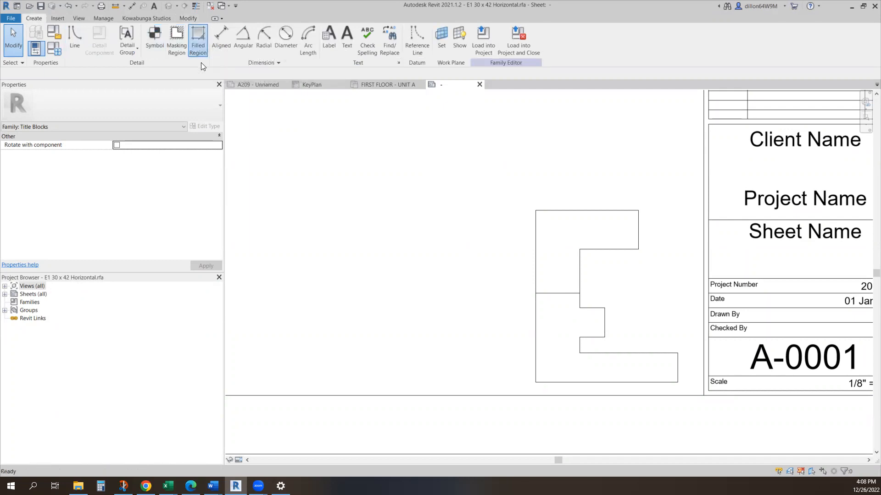
click(197, 39)
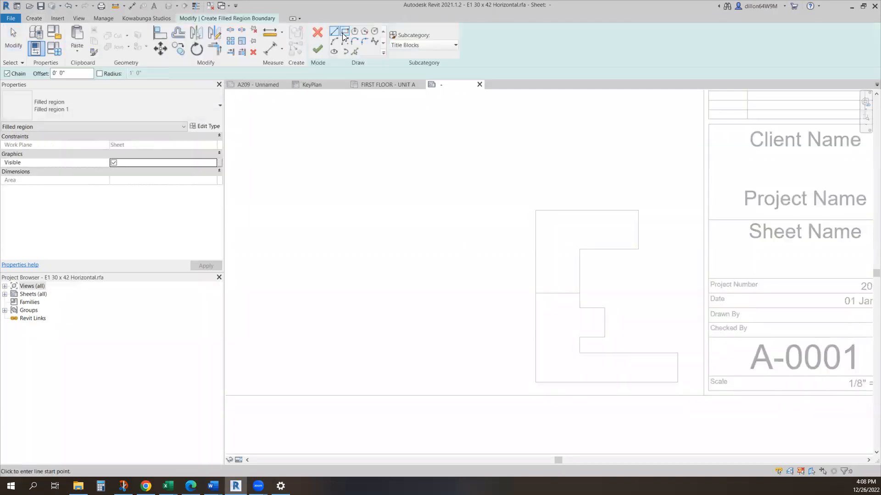
click(535, 210)
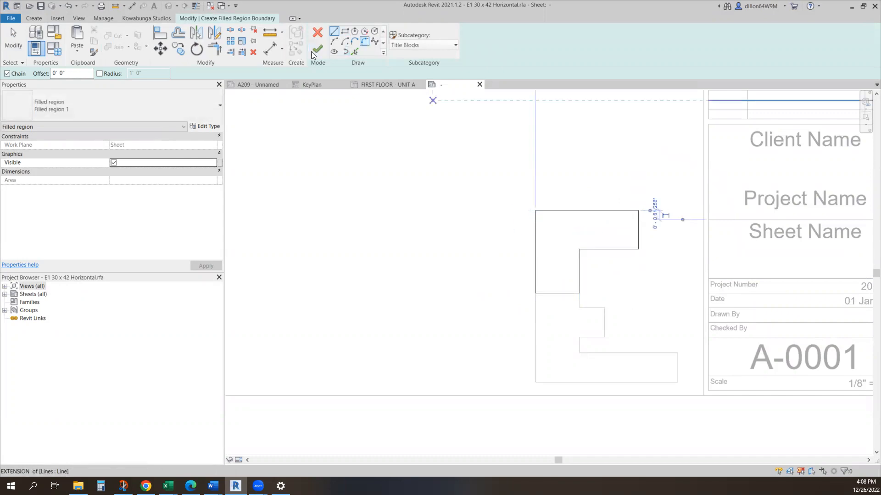
click(454, 45)
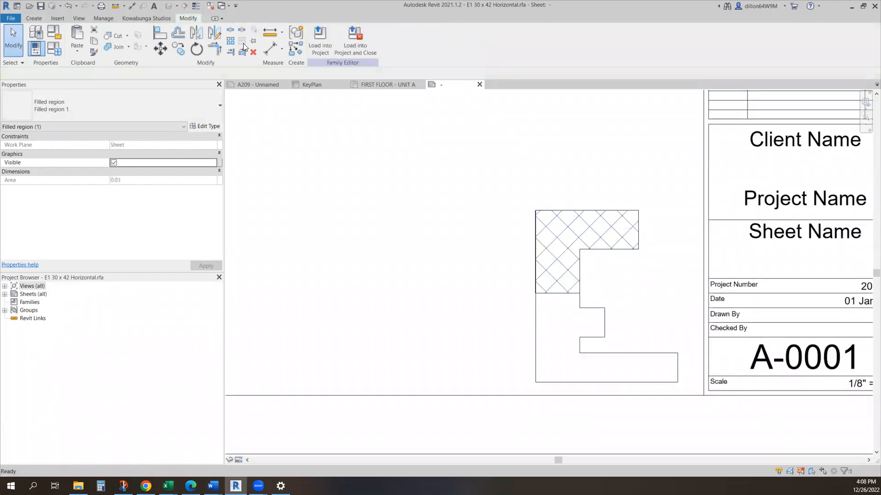
click(586, 227)
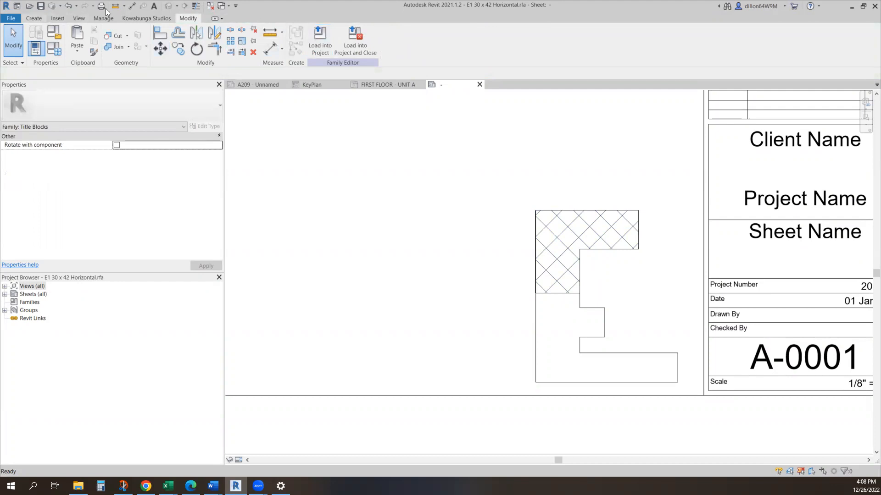
Sketch a second crosshatched filled region over the lower Unit B area
click(33, 18)
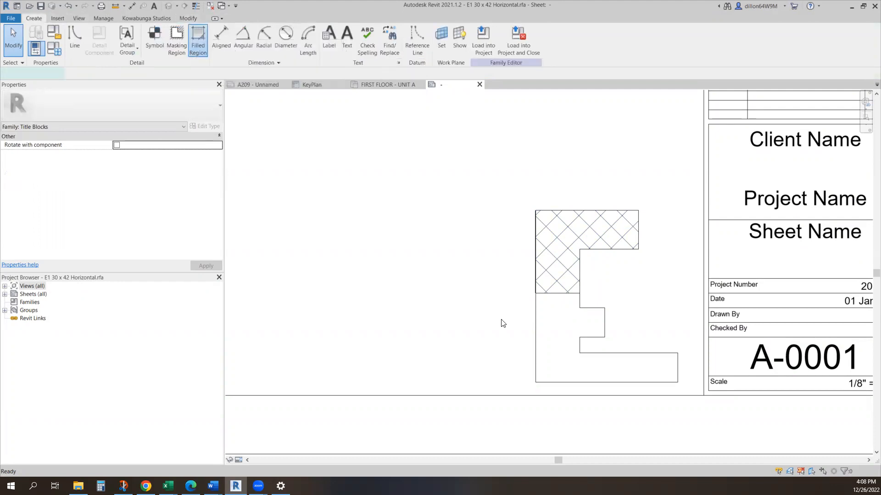
click(197, 41)
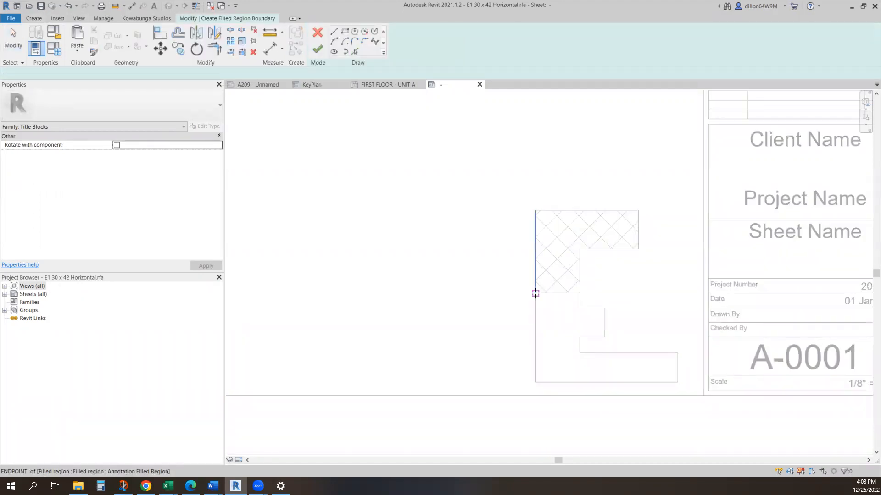
click(535, 293)
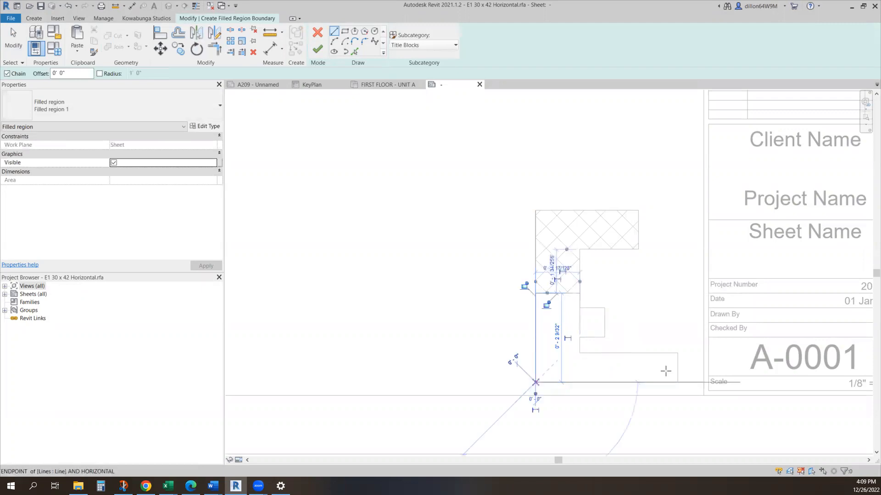
click(677, 353)
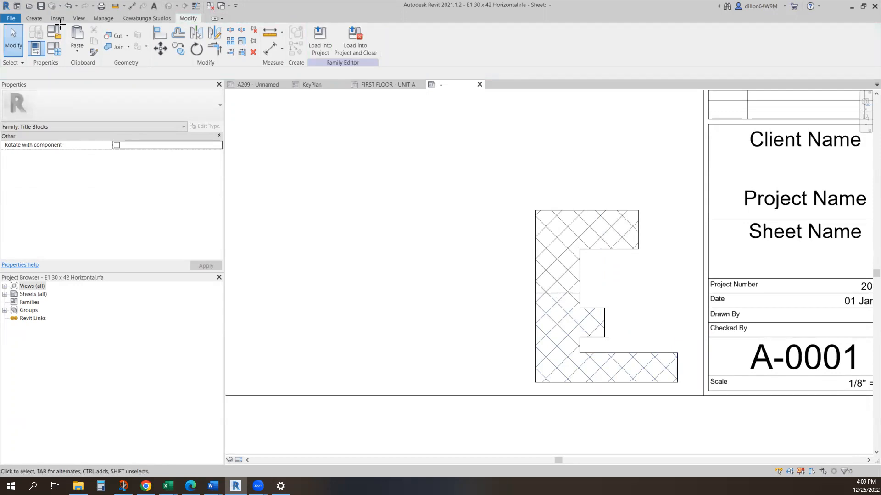
Place a 'UNIT A' text note in the upper hatched region
click(33, 17)
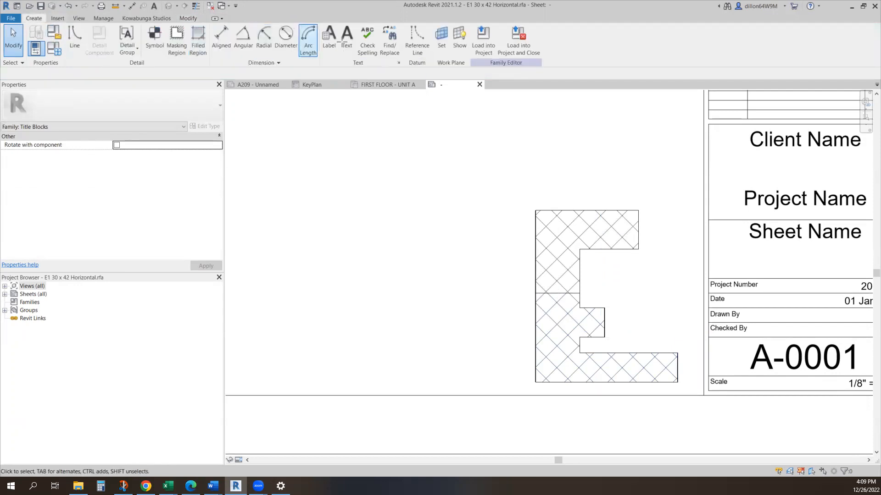
click(346, 39)
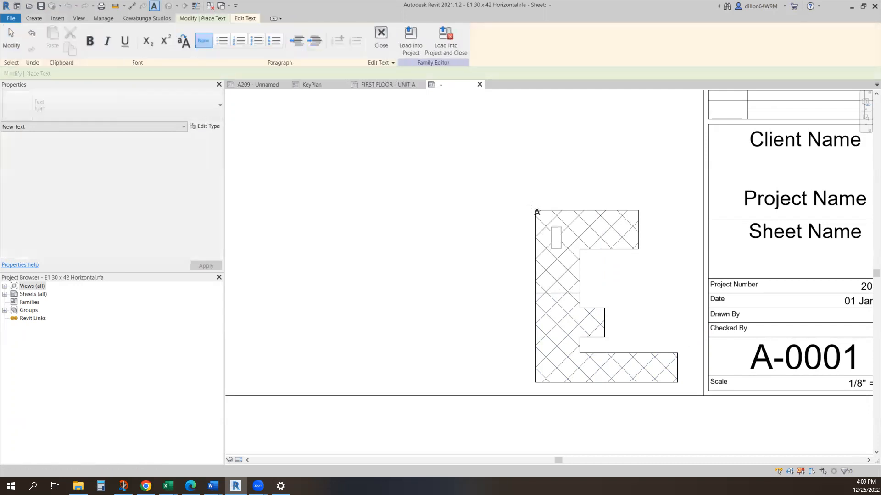
text(UNIT A)
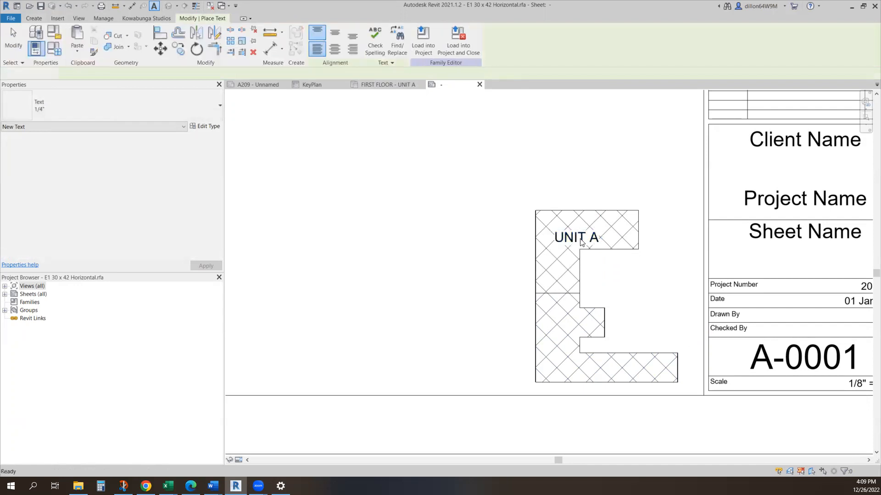
click(576, 237)
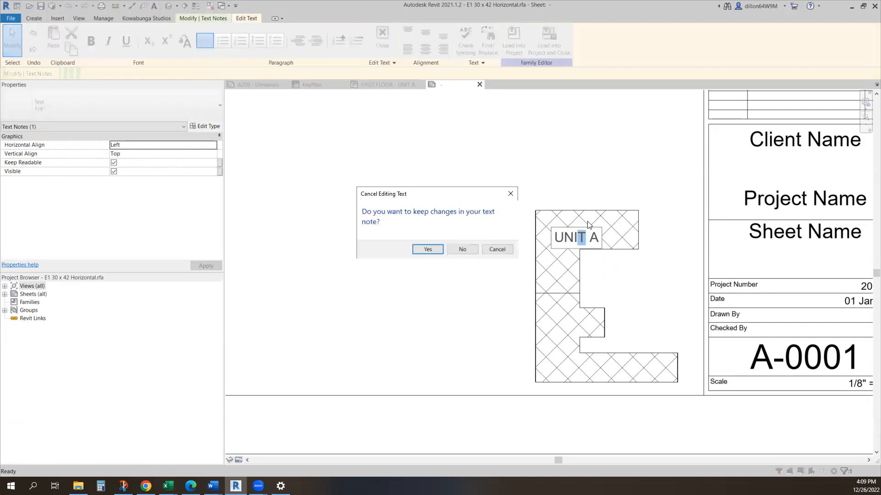
click(426, 248)
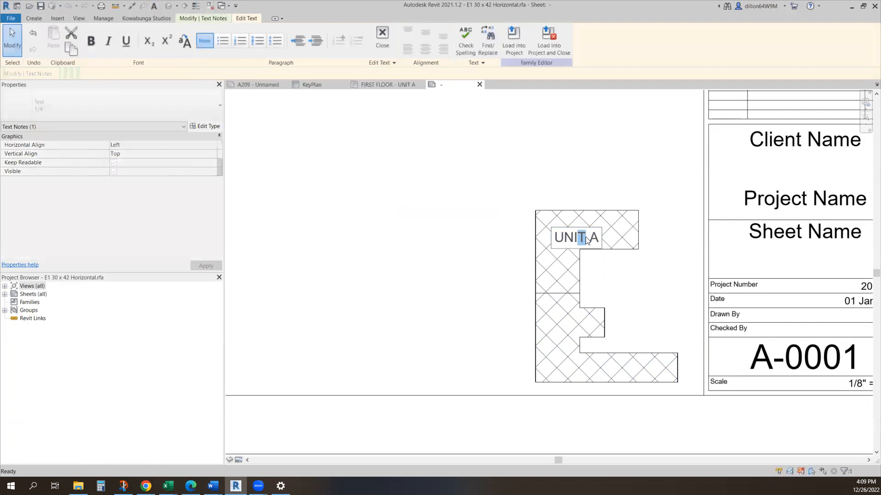
click(575, 237)
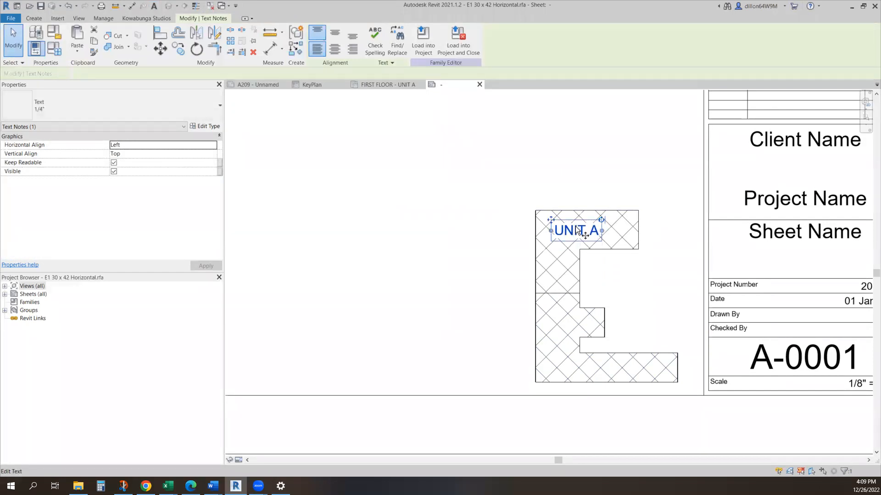
Copy the label into the lower region and change it to 'UNIT B'
drag(576, 231, 567, 366)
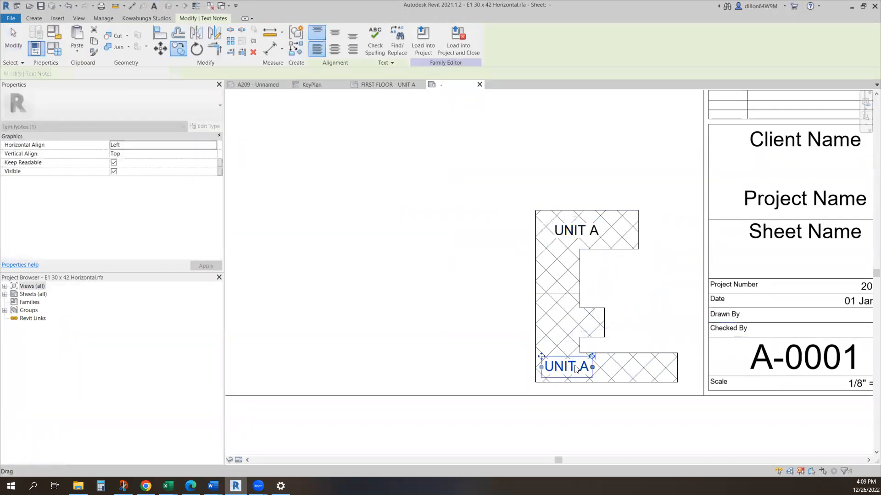
double_click(565, 366)
text(B)
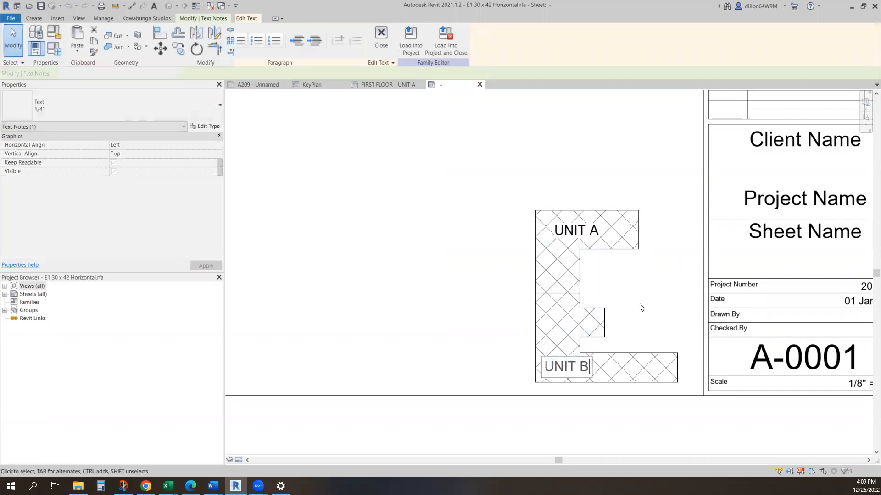
click(644, 291)
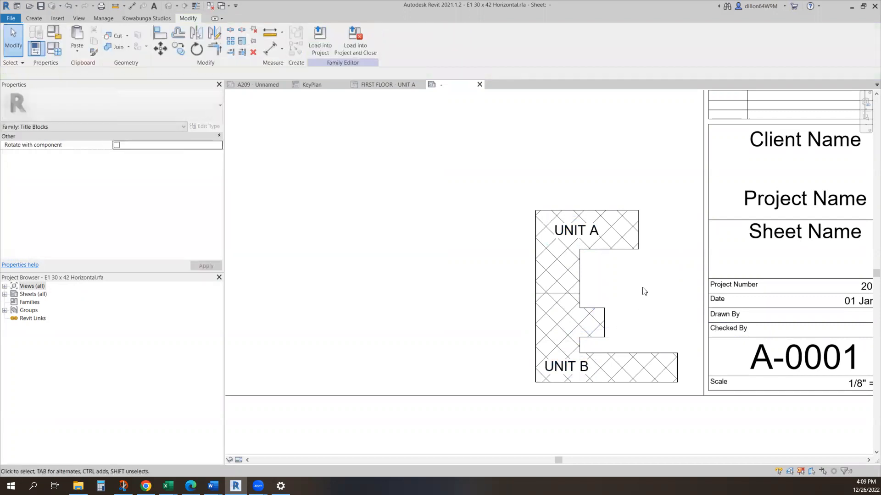
click(565, 366)
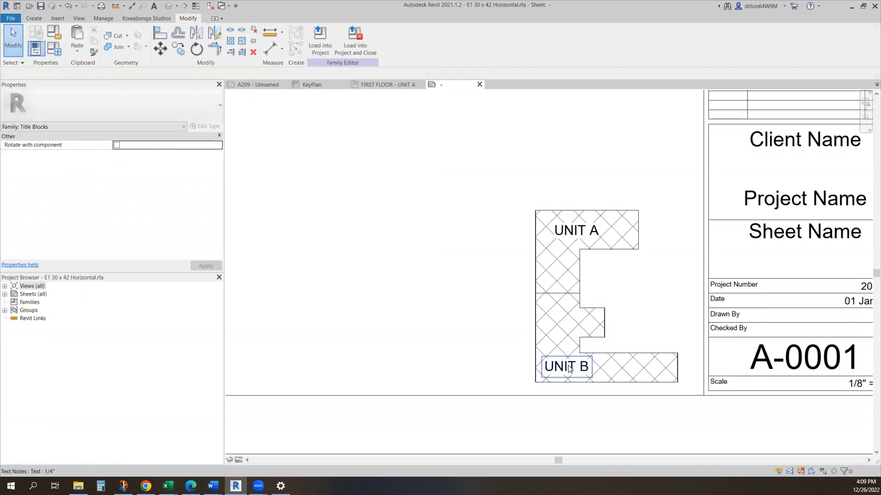
click(582, 300)
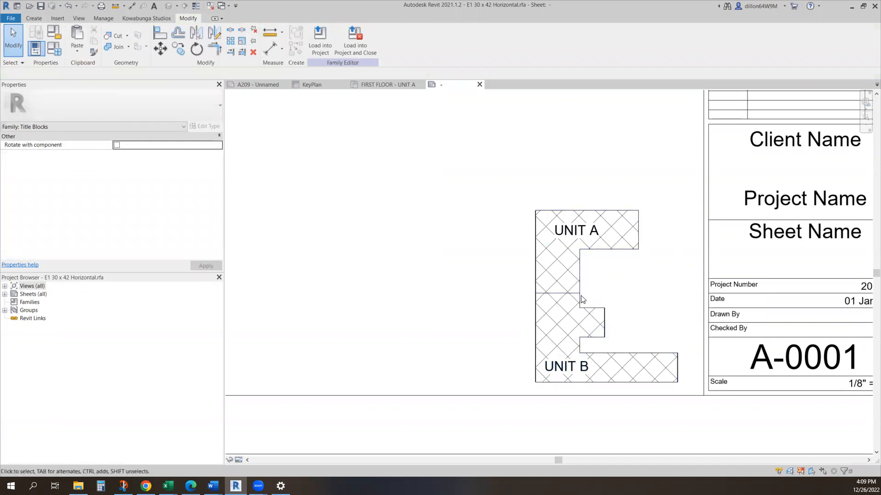
mouse_move(550, 252)
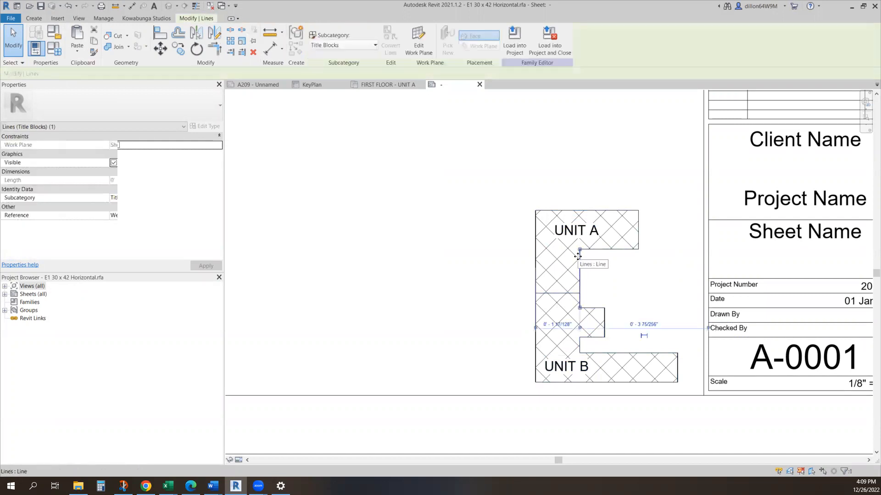
click(618, 227)
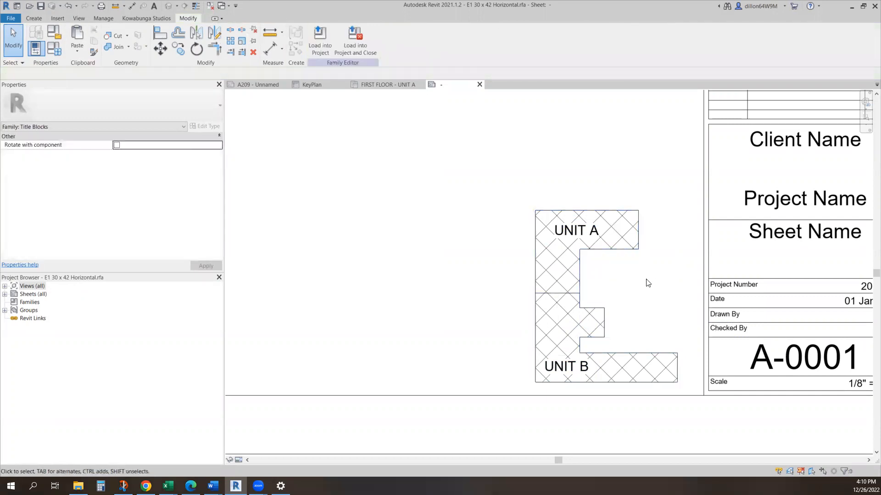
click(562, 253)
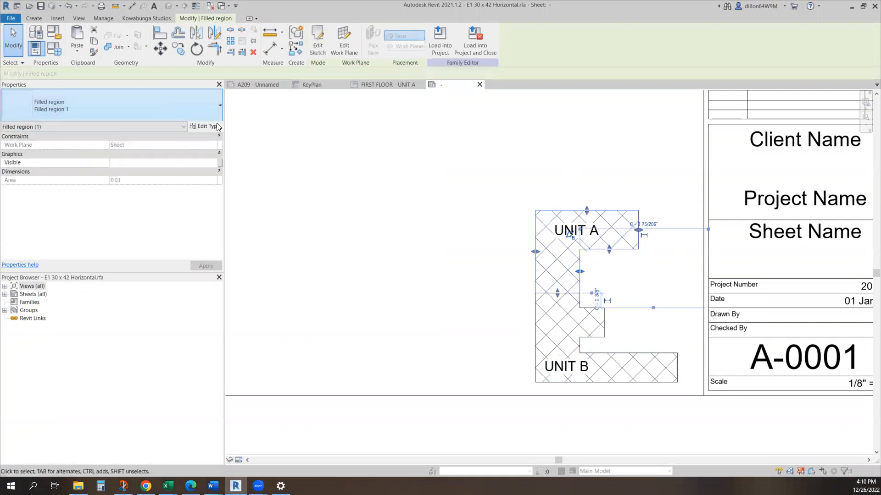
Change the filled region type's fill pattern to Diagonal up
click(205, 126)
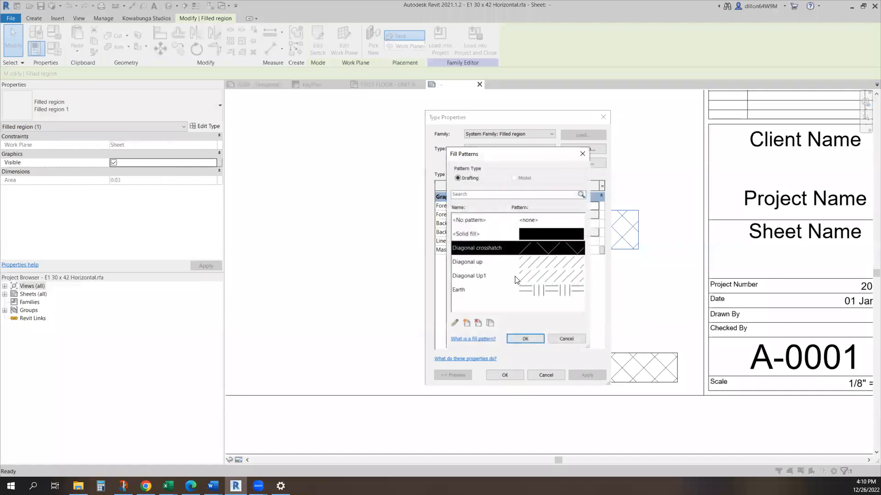
click(464, 234)
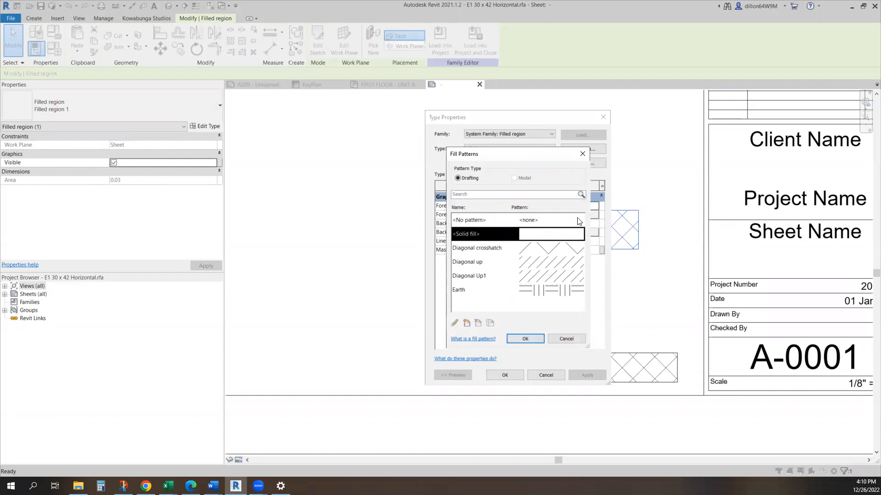
click(466, 323)
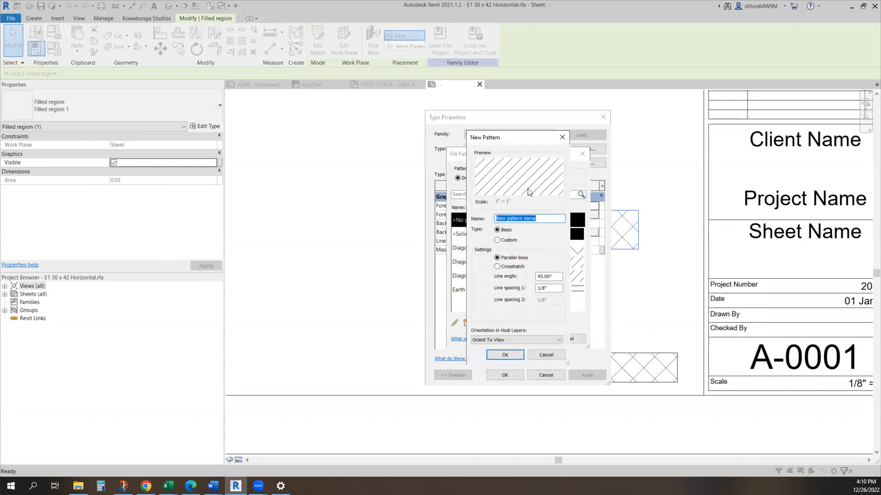
mouse_move(607, 385)
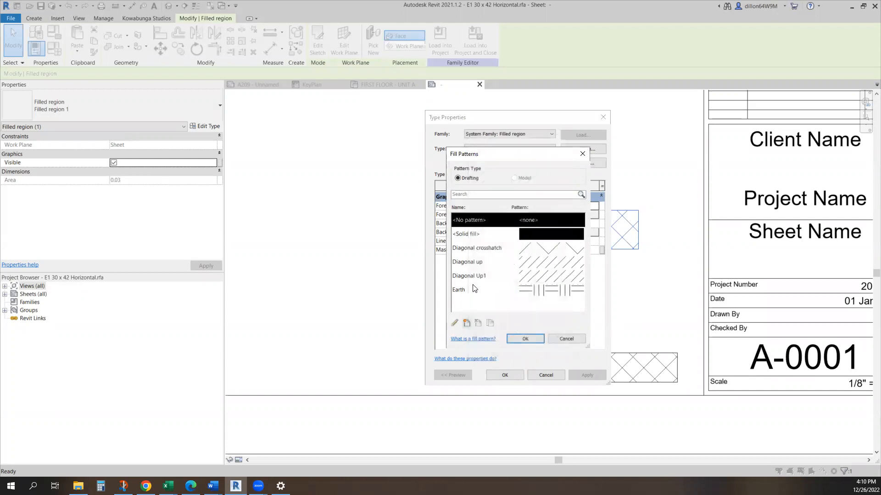
mouse_move(498, 267)
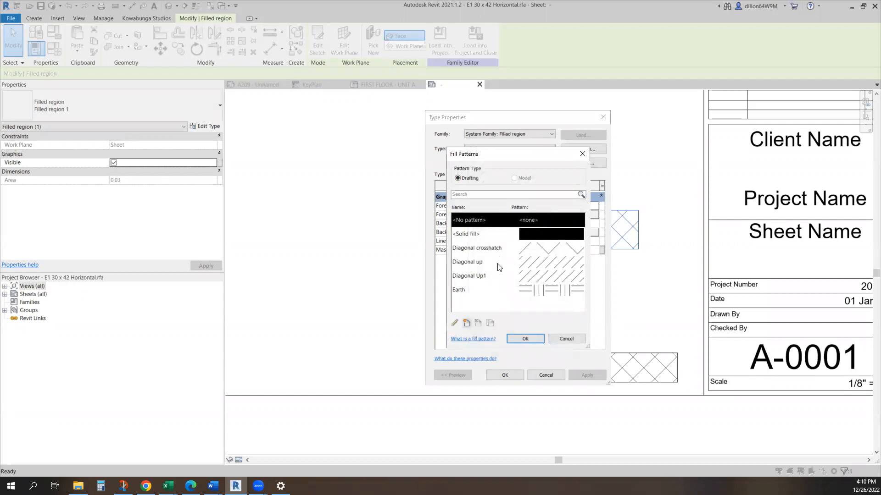
click(476, 262)
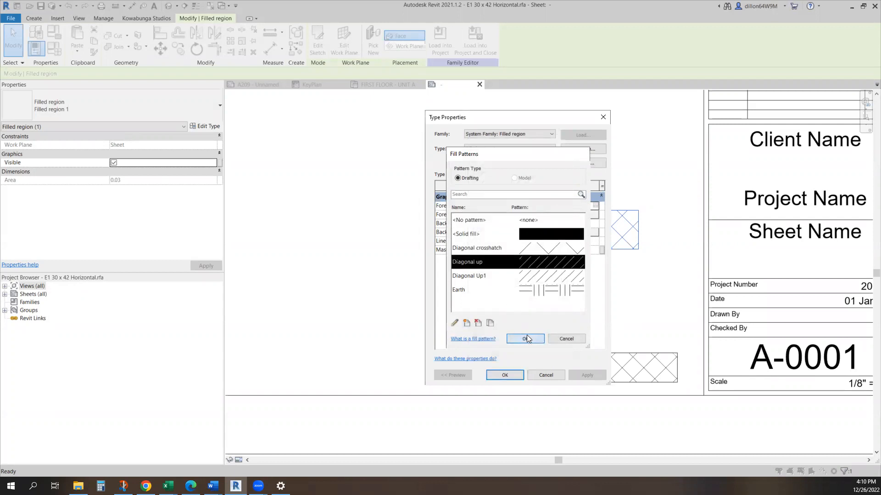
click(525, 339)
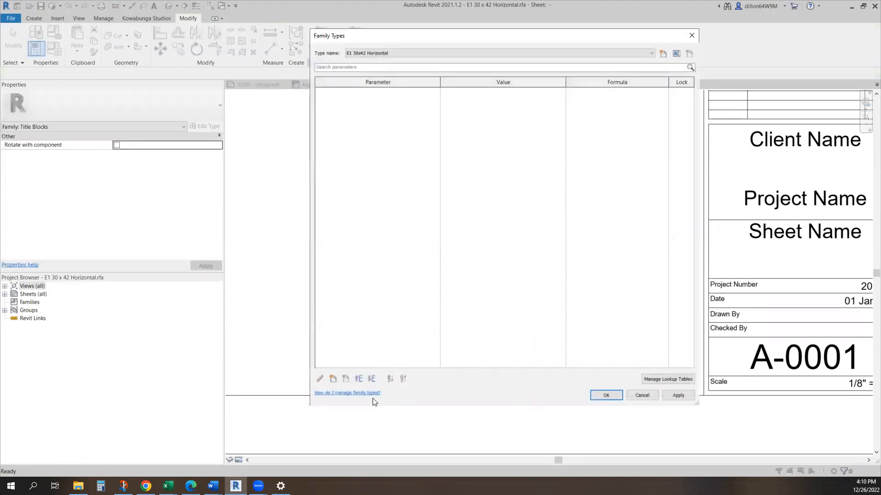
Create a 'UNIT A' Yes/No instance parameter grouped under Graphics
click(319, 378)
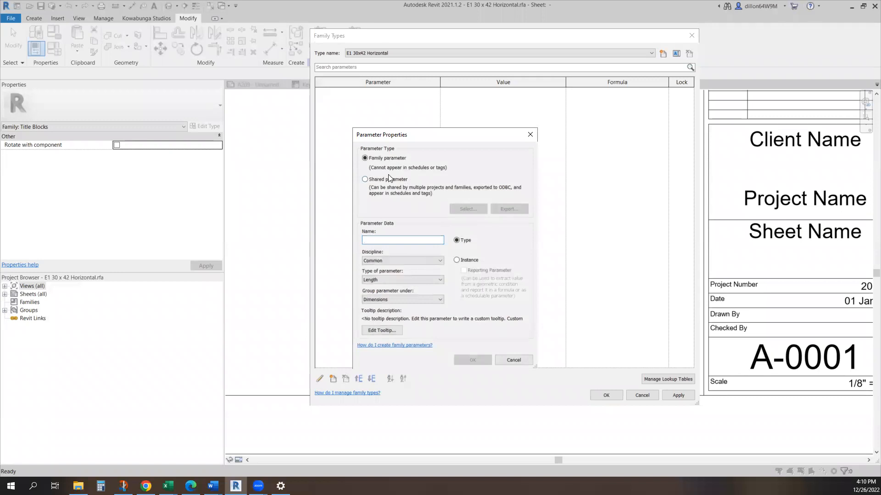
click(457, 260)
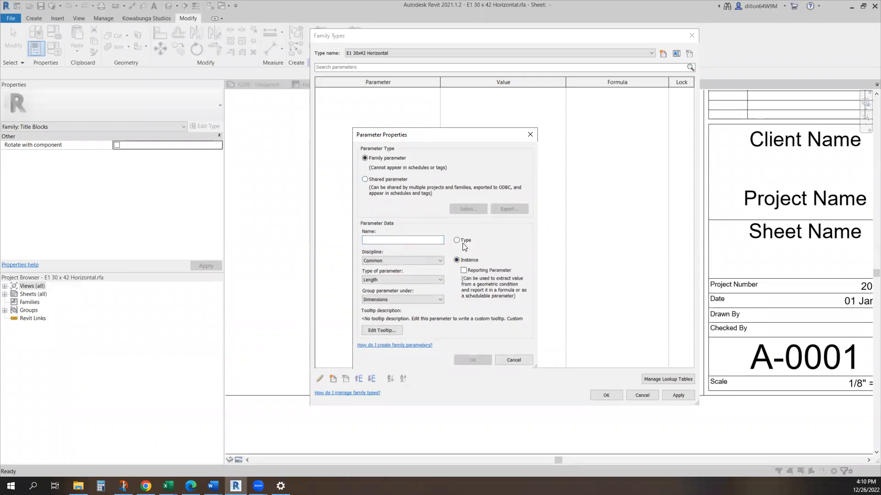
click(402, 240)
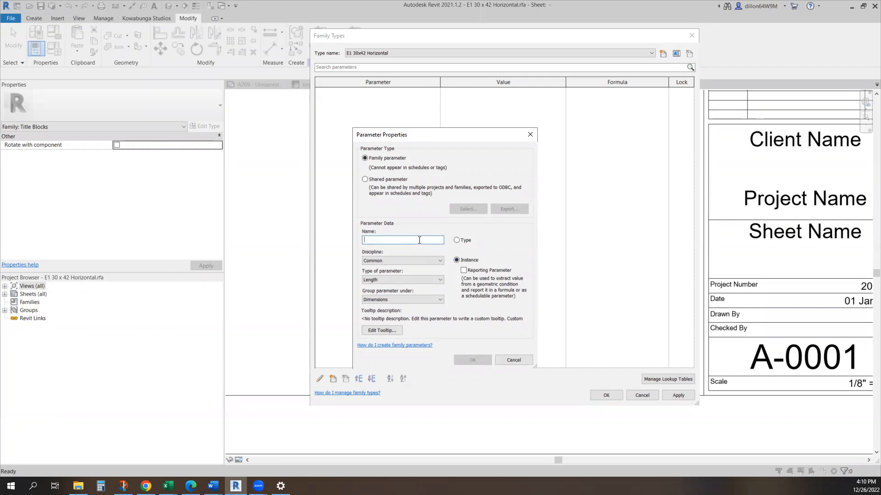
text(UNIT A)
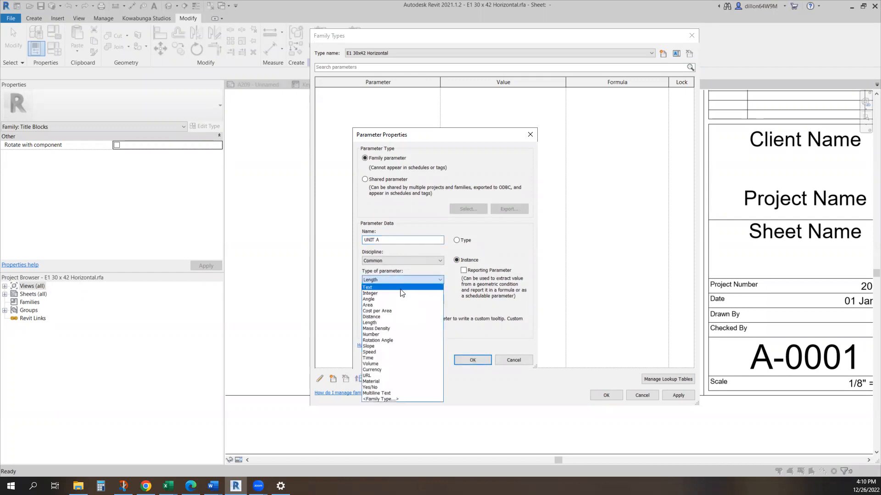
click(371, 387)
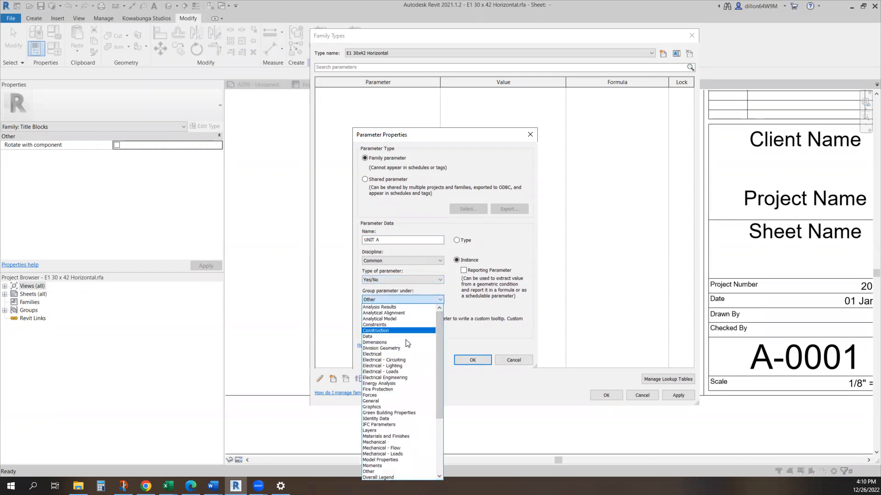
scroll(down, 3)
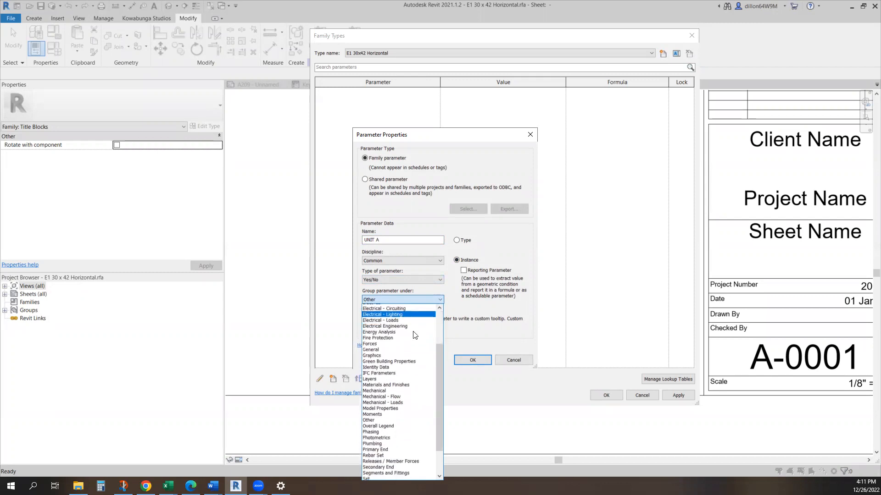
click(371, 355)
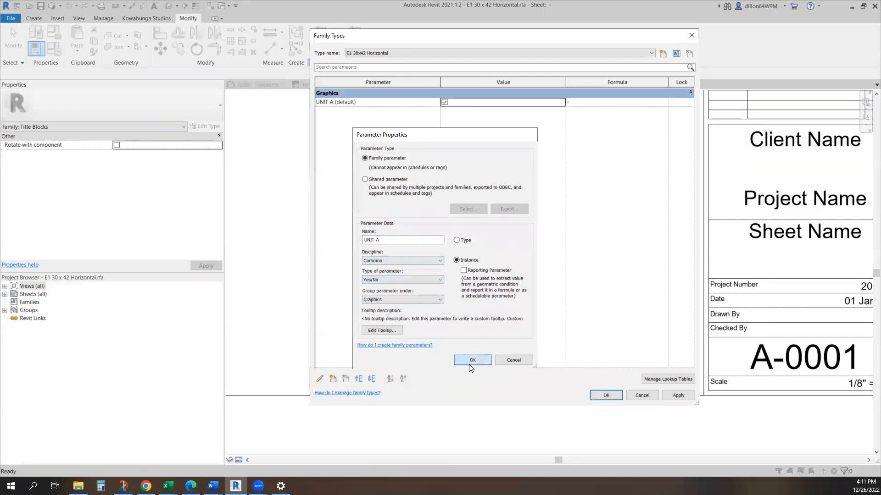
click(472, 360)
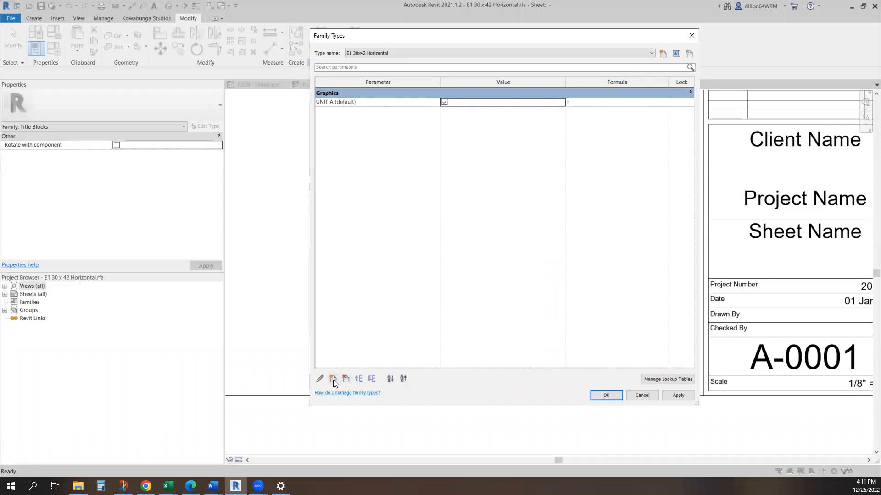
Create a 'UNIT B' Yes/No instance parameter under Graphics, then confirm Family Types
click(332, 378)
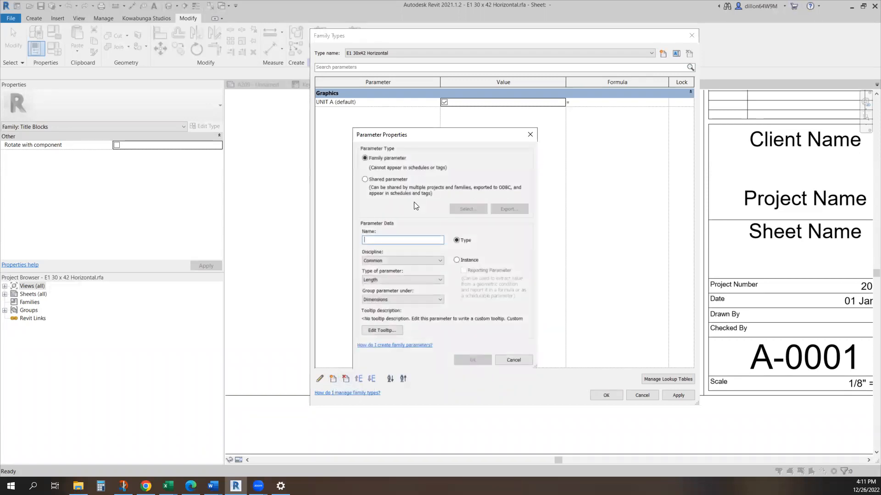
click(457, 260)
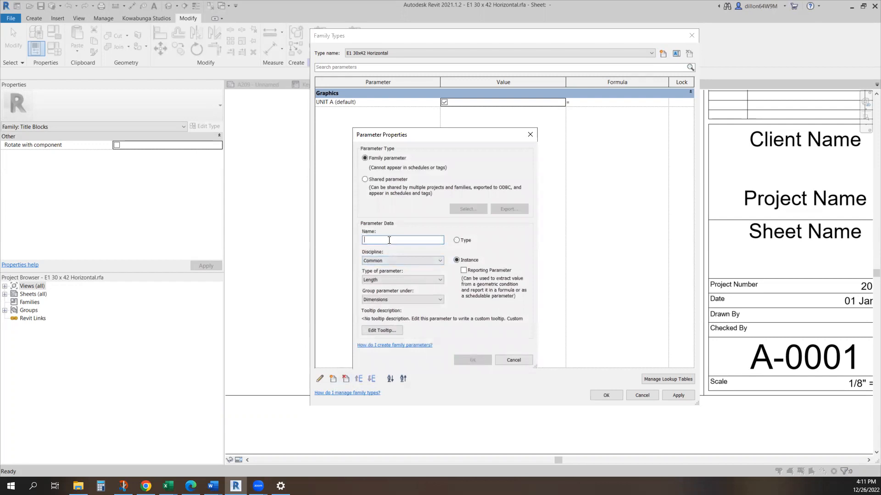
text(UNIT B)
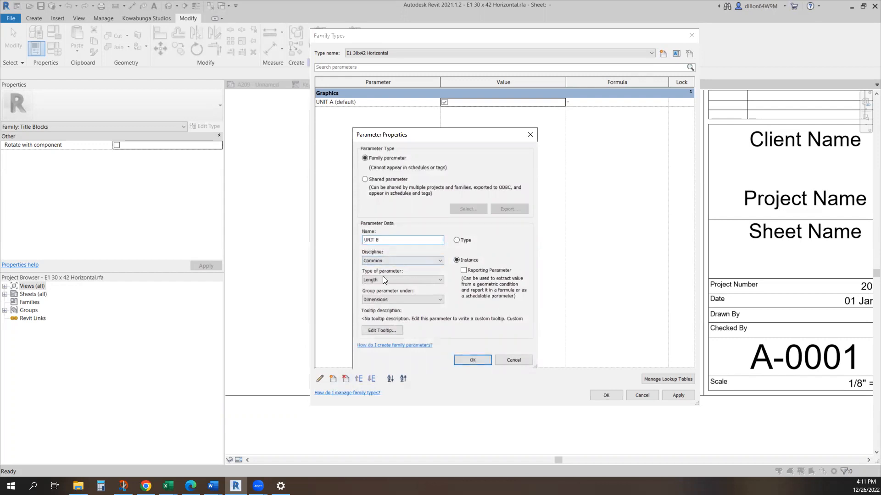
click(402, 280)
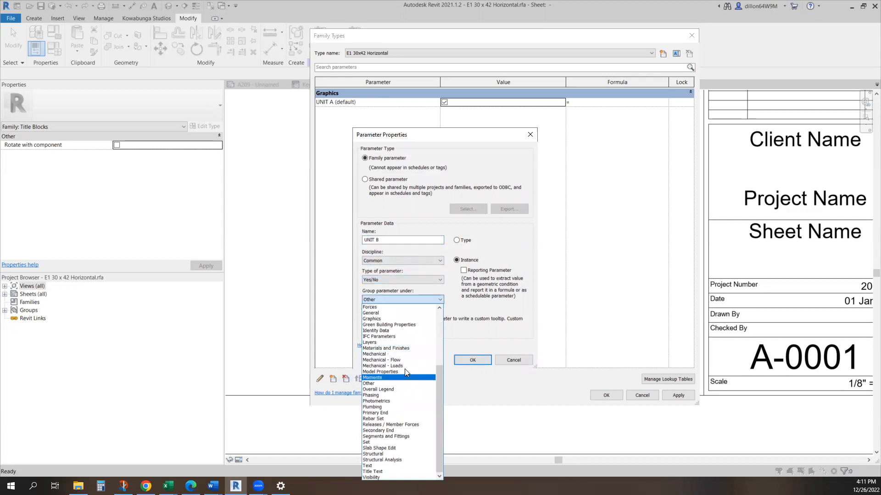
click(370, 313)
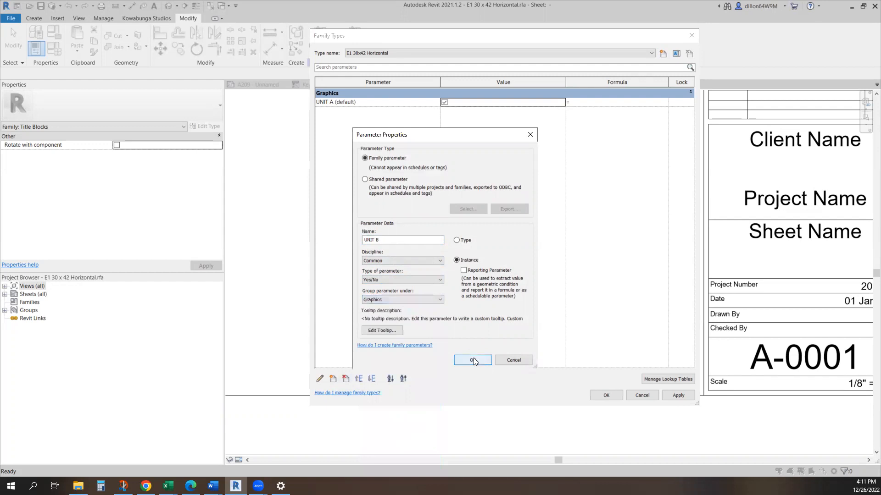
click(472, 360)
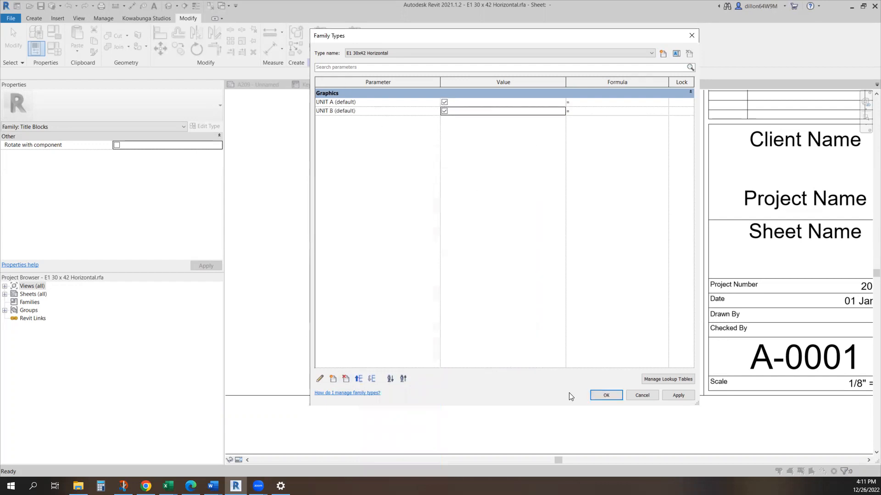
click(605, 395)
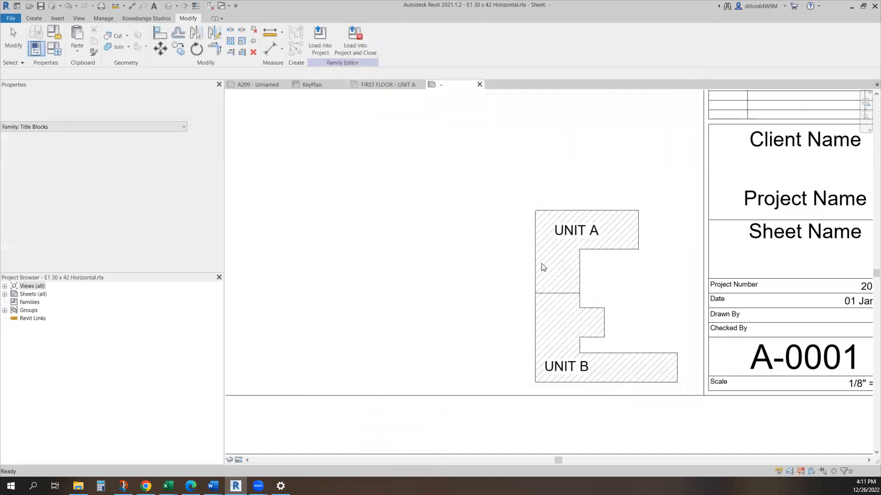
click(584, 247)
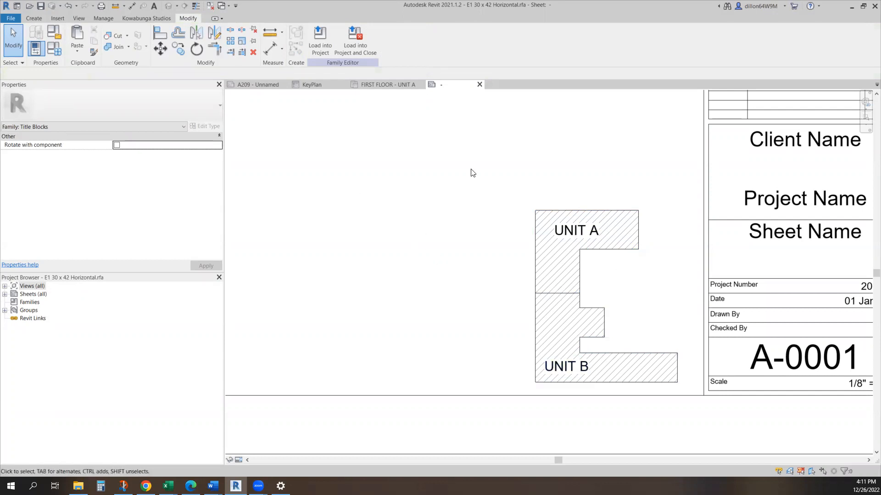
mouse_move(354, 39)
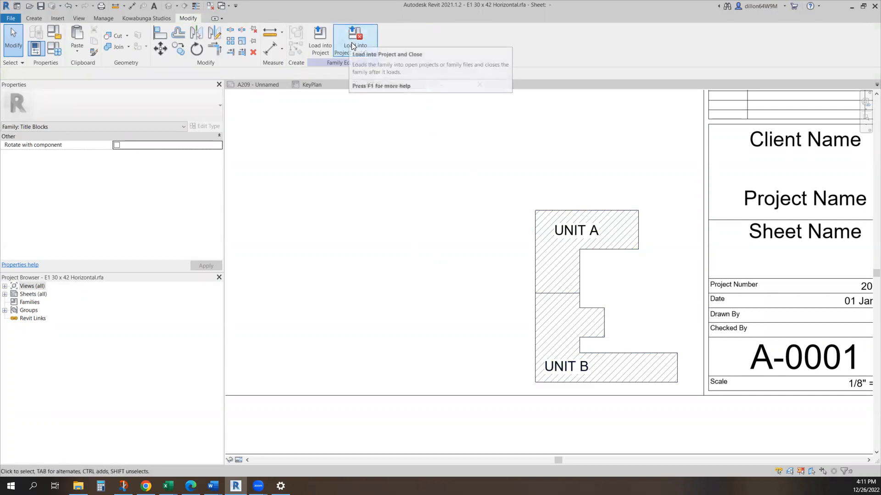
Load the edited title block into the project, overwriting the old version and its parameter values
click(355, 42)
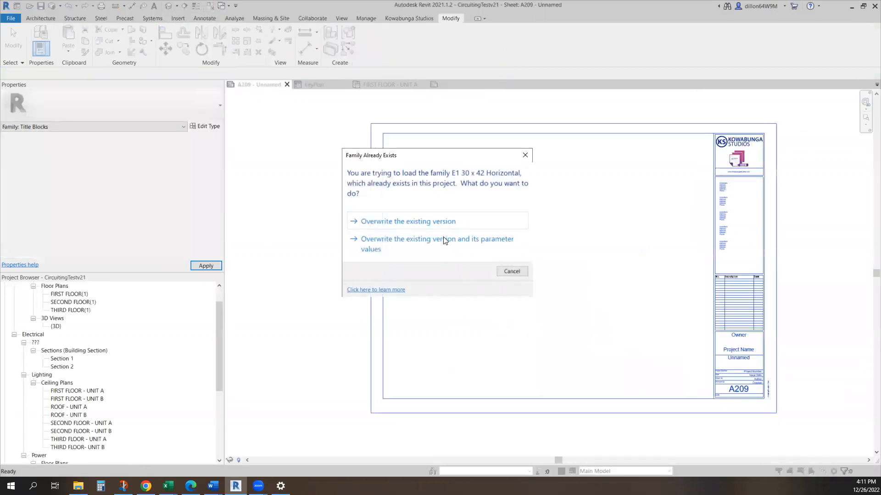
click(407, 221)
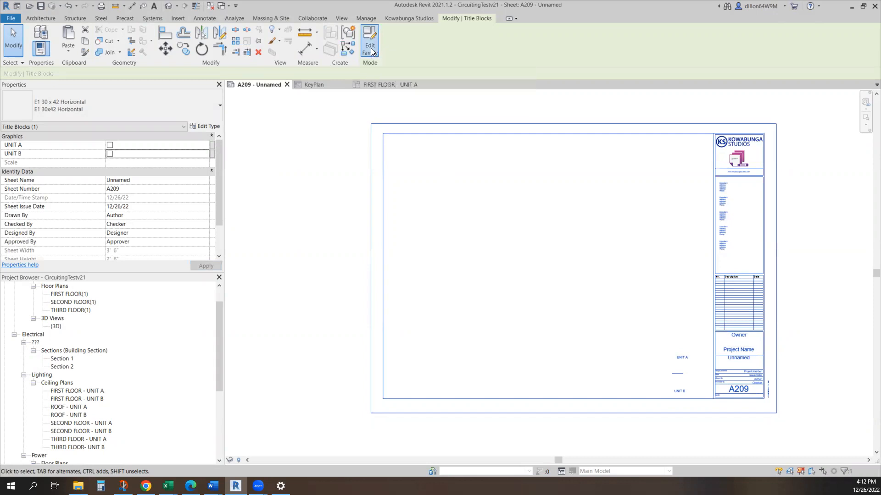
Reopen the title block in the Family Editor and select the key plan's Unit B region and labels
click(369, 46)
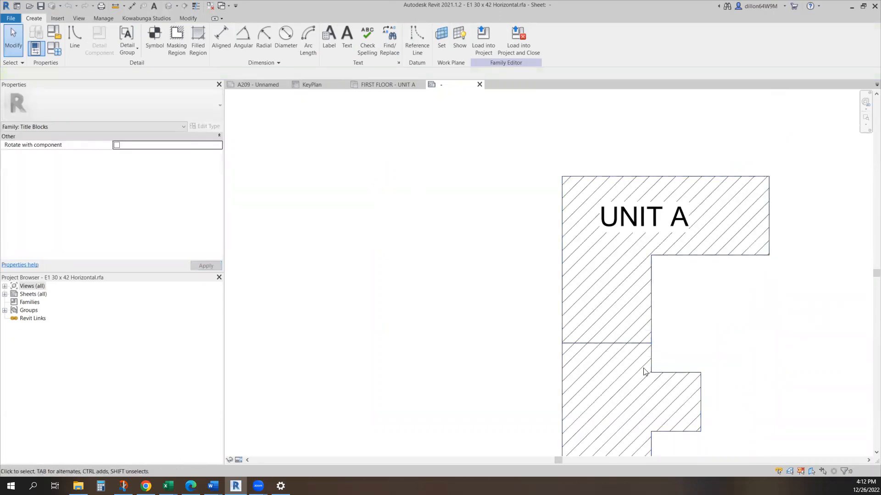
click(154, 37)
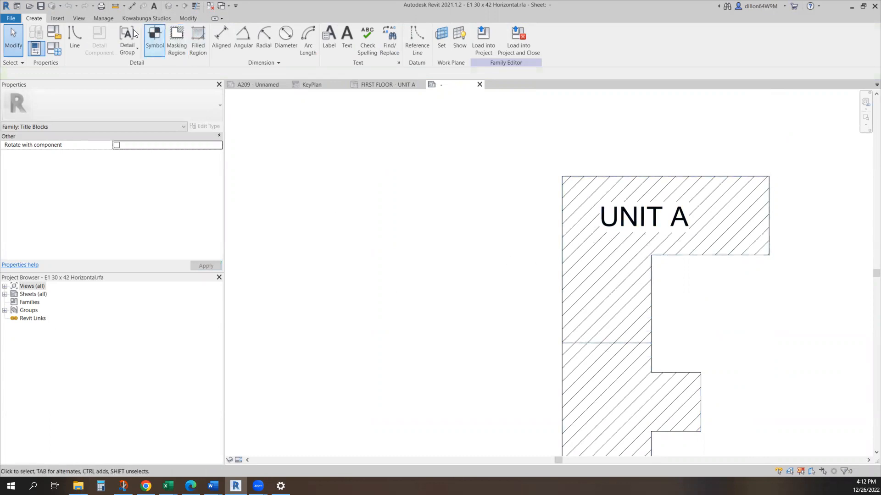
click(75, 33)
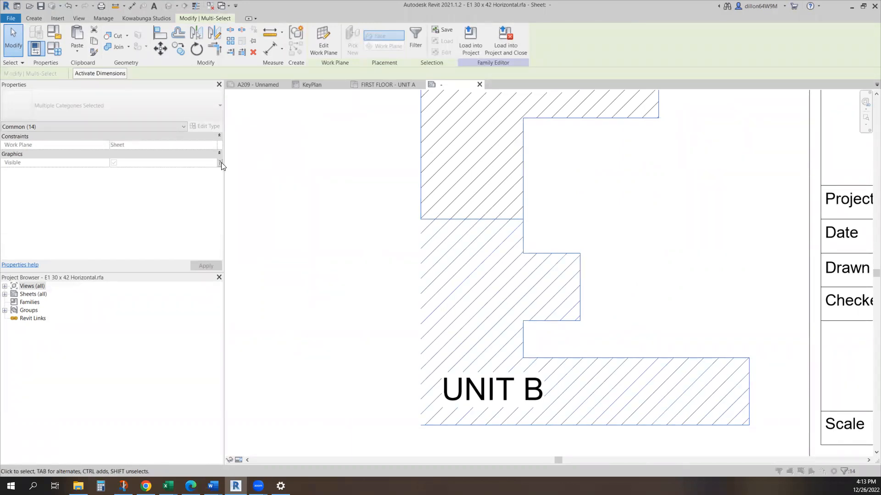
Create the BUILDING OUTLINE Yes/No instance parameter under Graphics, then select the outline lines
click(219, 162)
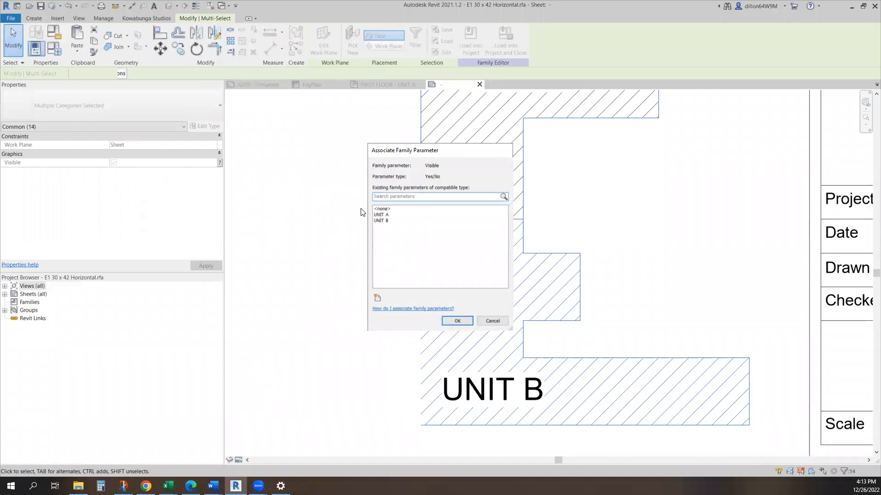
click(491, 320)
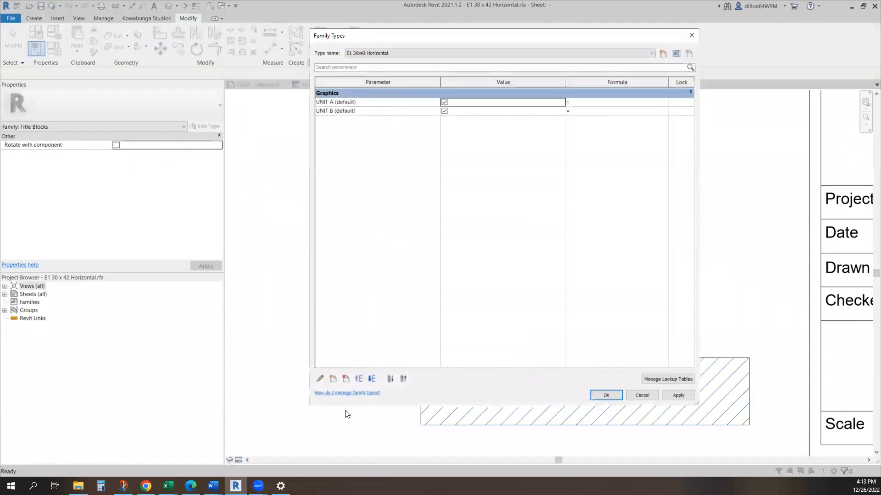
click(332, 379)
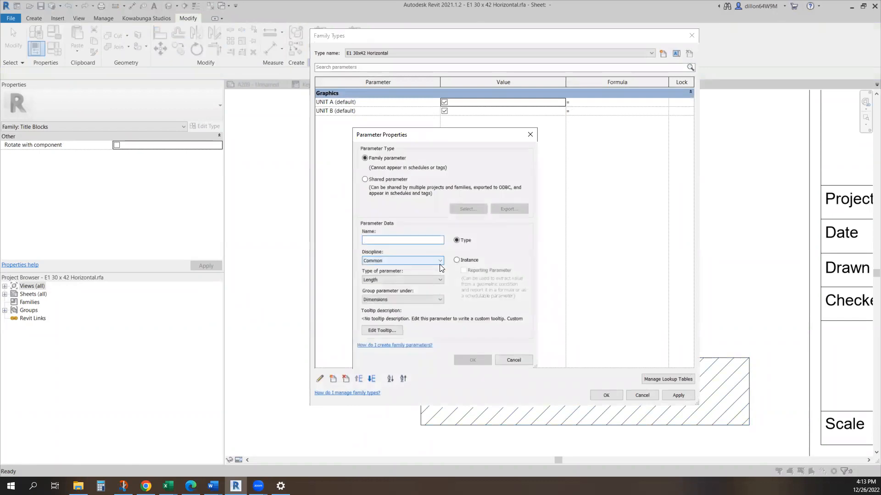
text(BUILDING OUTLINE)
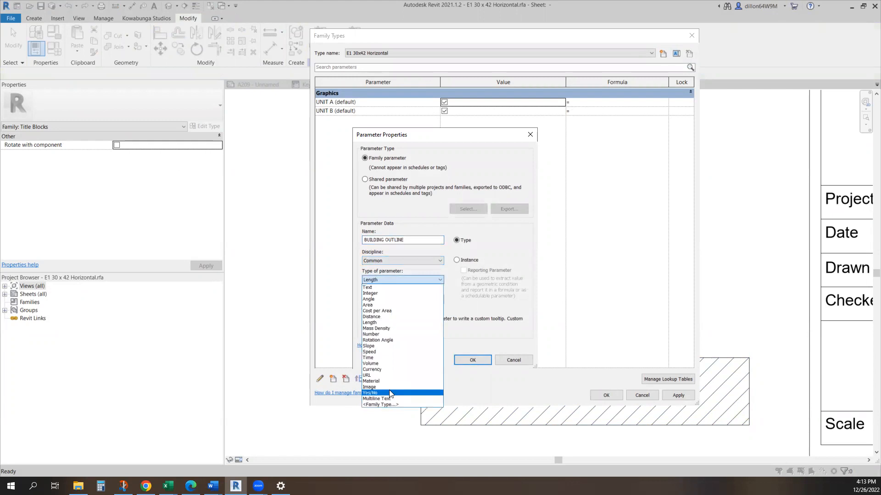
click(371, 392)
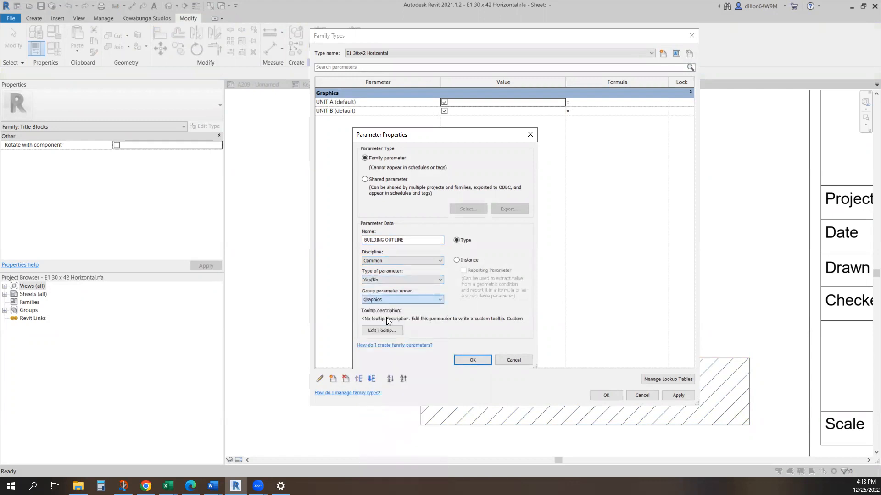
click(456, 260)
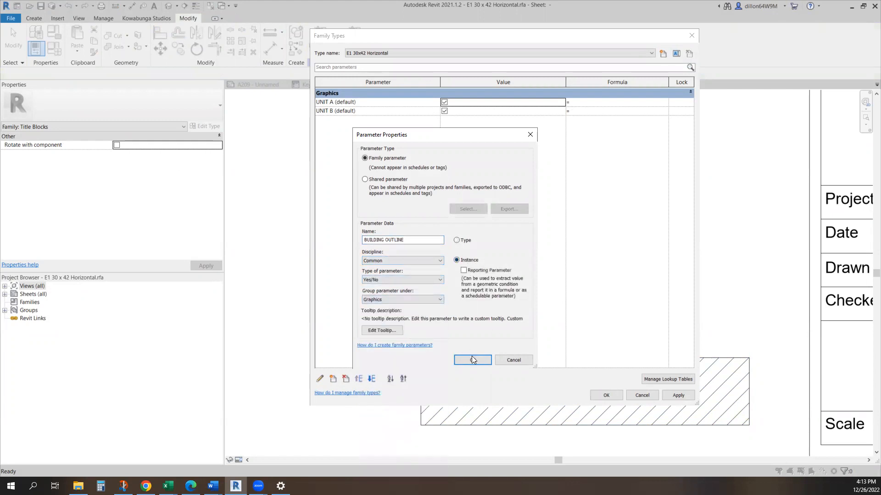
click(472, 360)
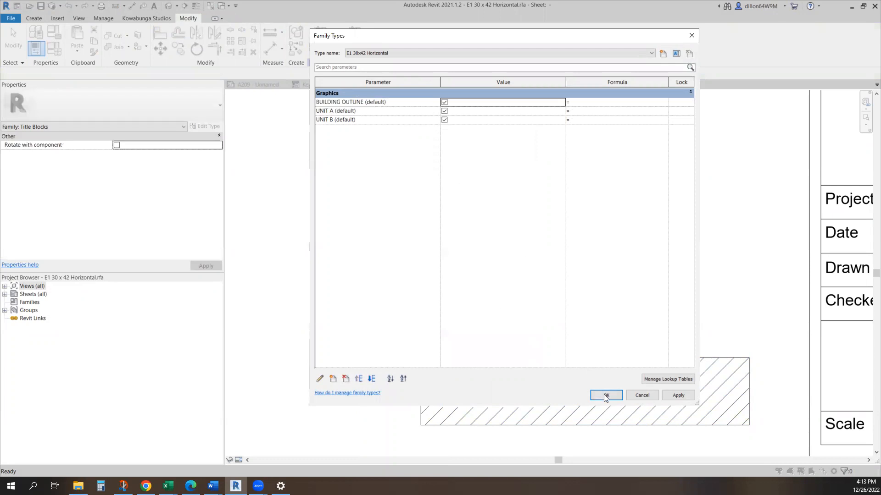
click(605, 395)
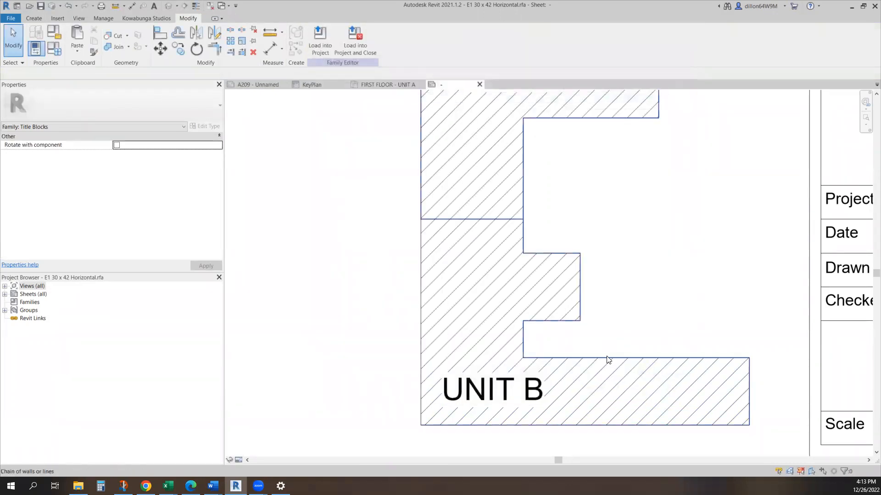
click(608, 359)
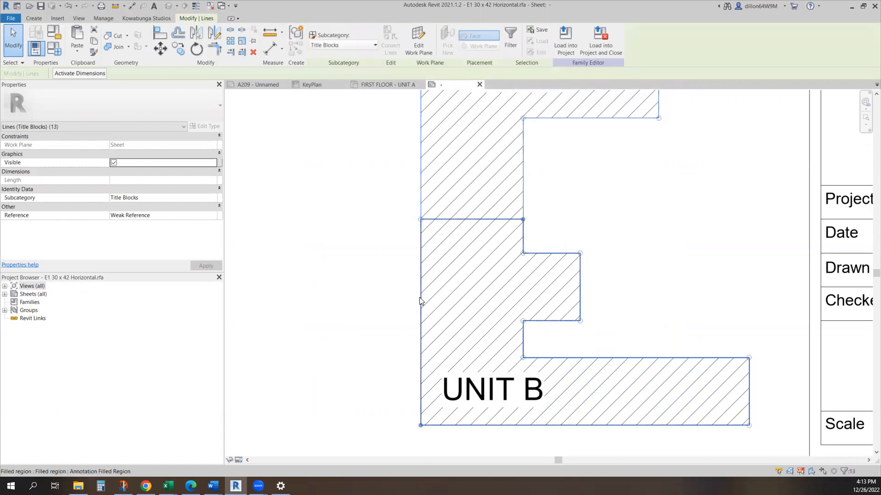
mouse_move(420, 301)
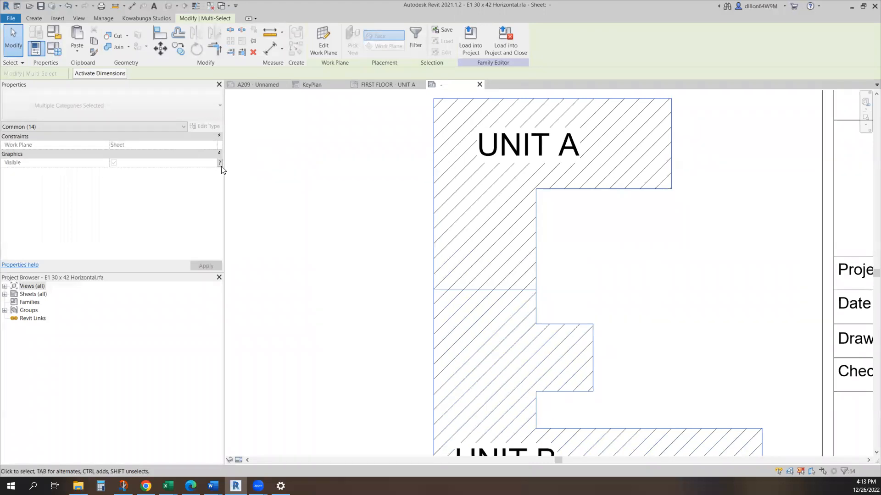
Link the outline lines' visibility to BUILDING OUTLINE and the unit labels to UNIT A and UNIT B
click(220, 163)
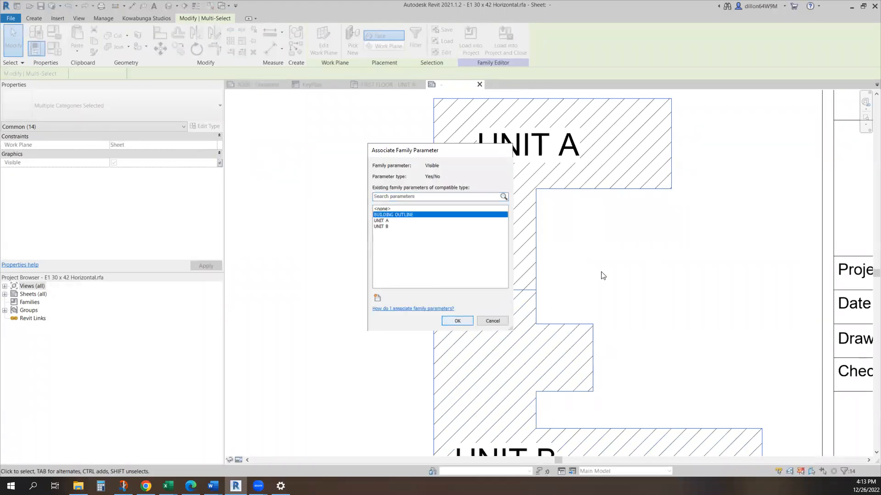
click(492, 321)
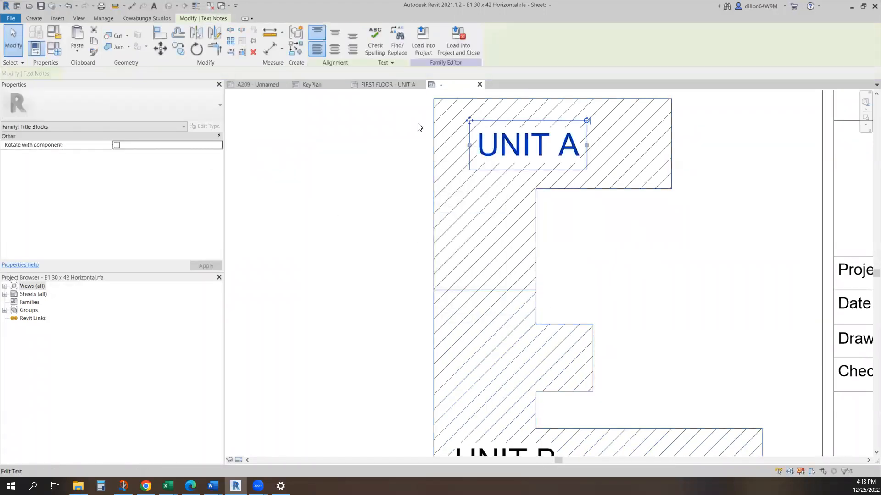
click(527, 144)
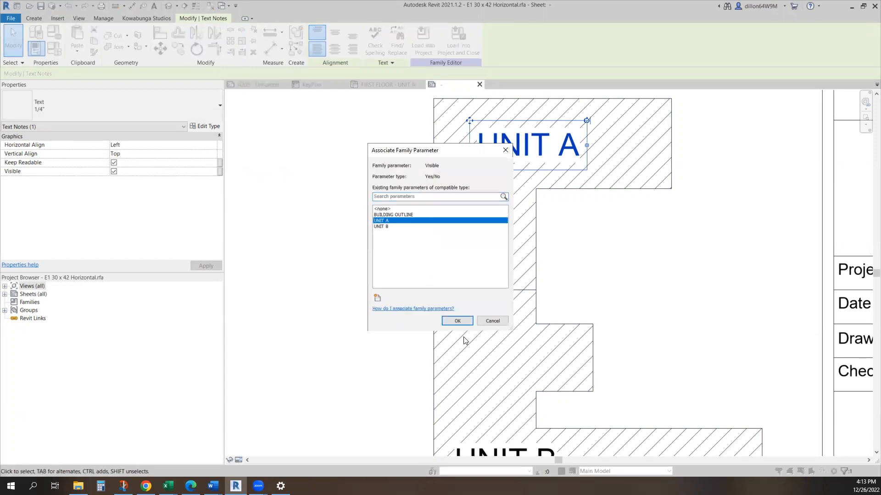
click(457, 320)
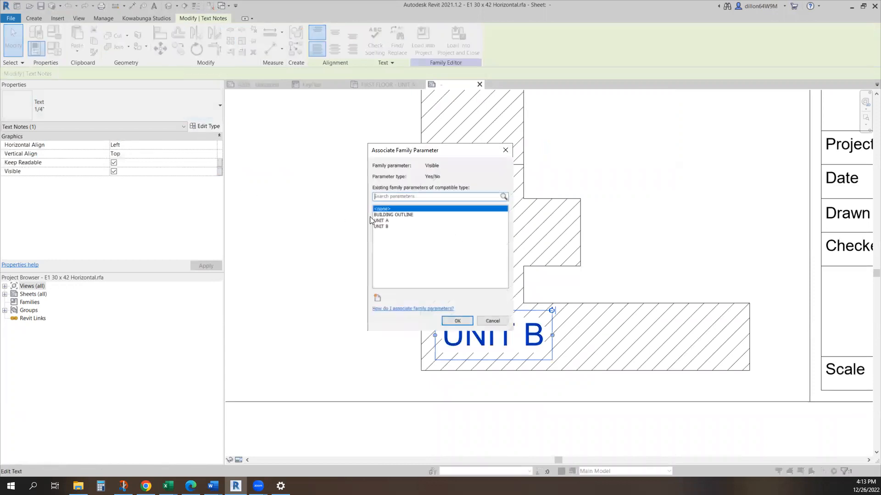
click(492, 320)
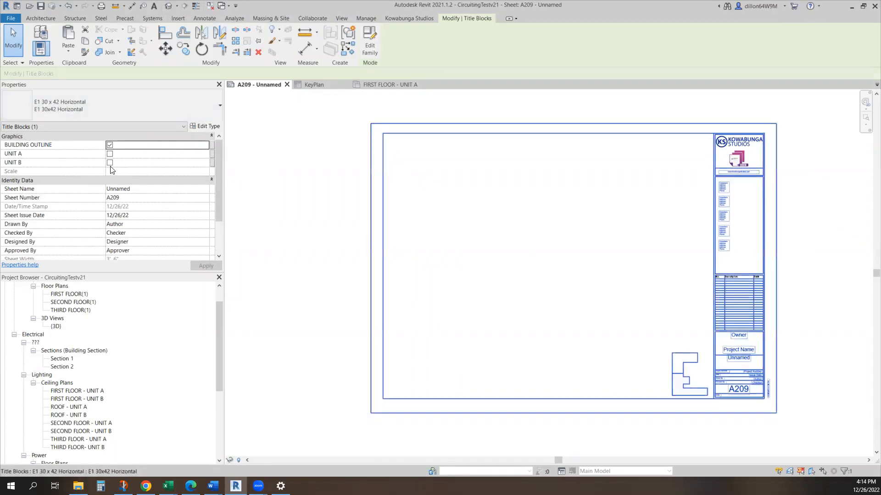
Apply the unchecked UNIT A and UNIT B properties on sheet A209 and select the title block
click(110, 162)
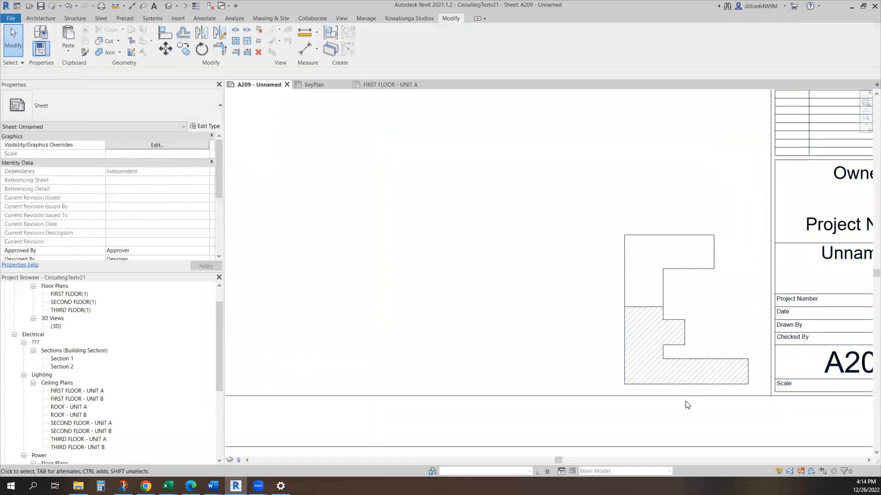
mouse_move(378, 133)
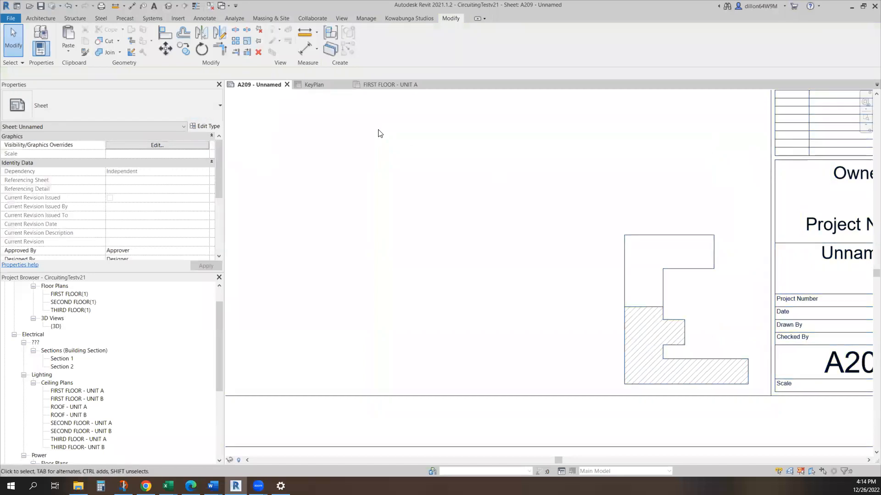
click(643, 313)
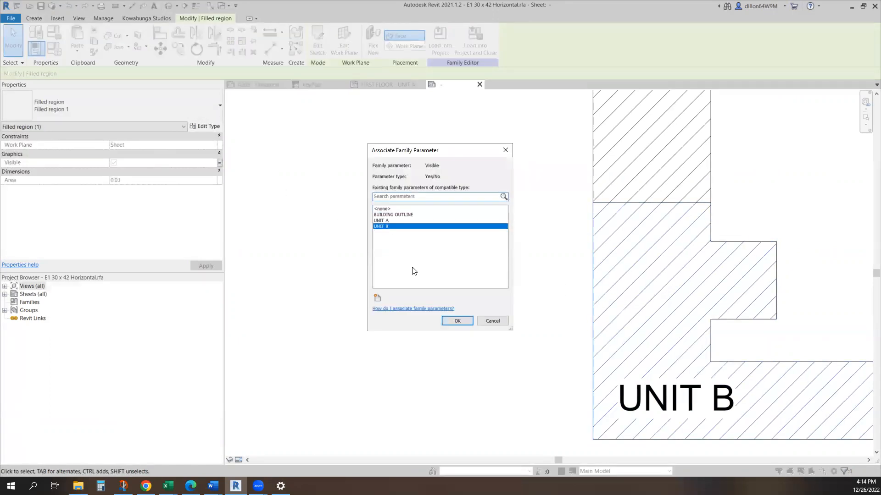
Tie the Unit B filled region's visibility to UNIT B and load the title block into the project
click(457, 321)
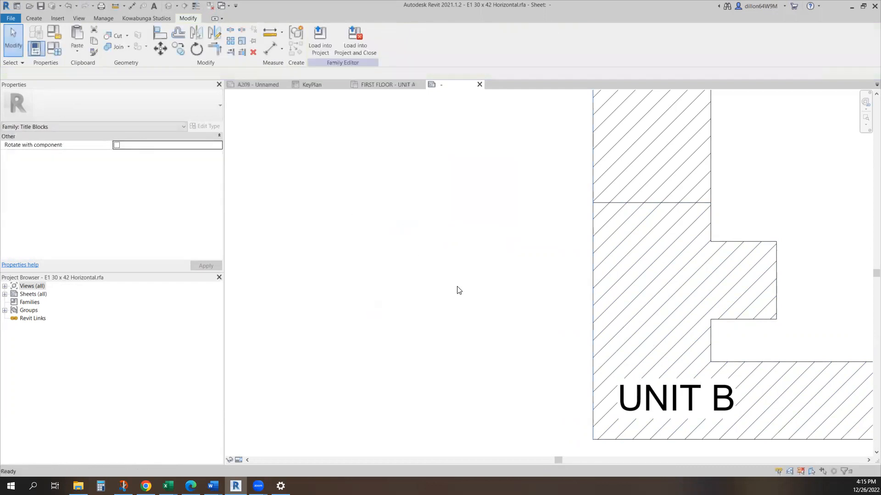
click(479, 85)
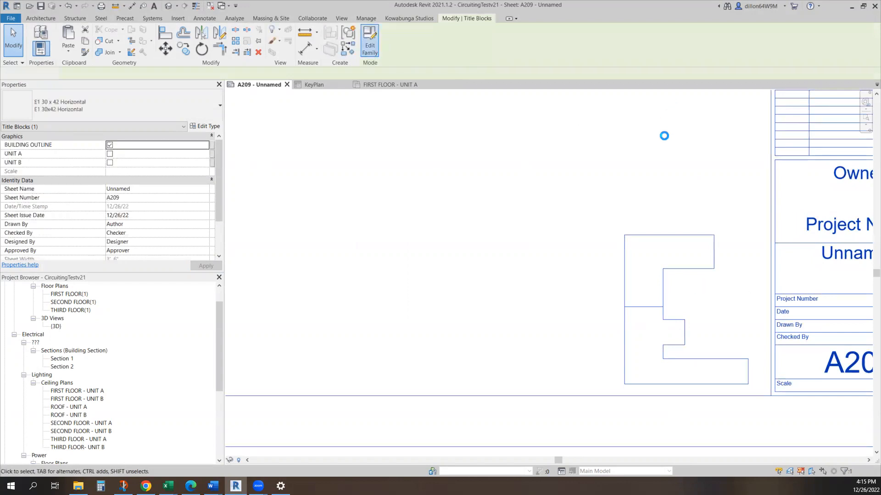
Reopen the title block family, select a unit label, and load the family back into the project
click(369, 42)
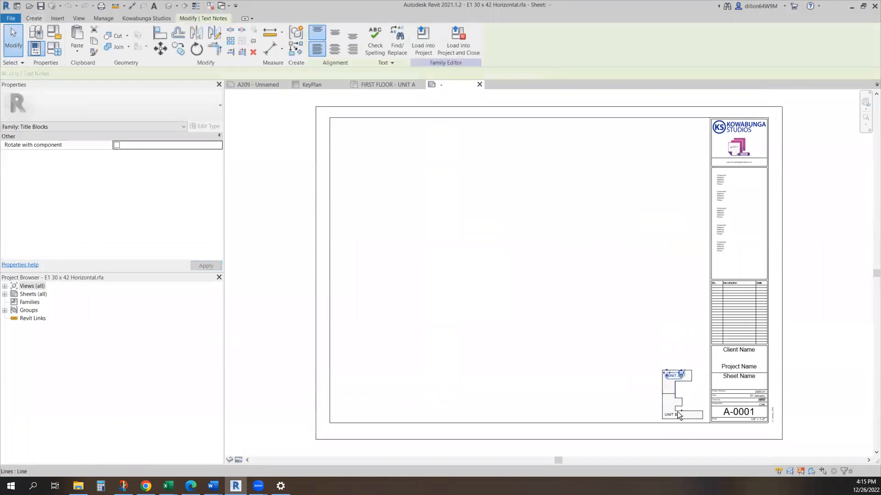
click(671, 415)
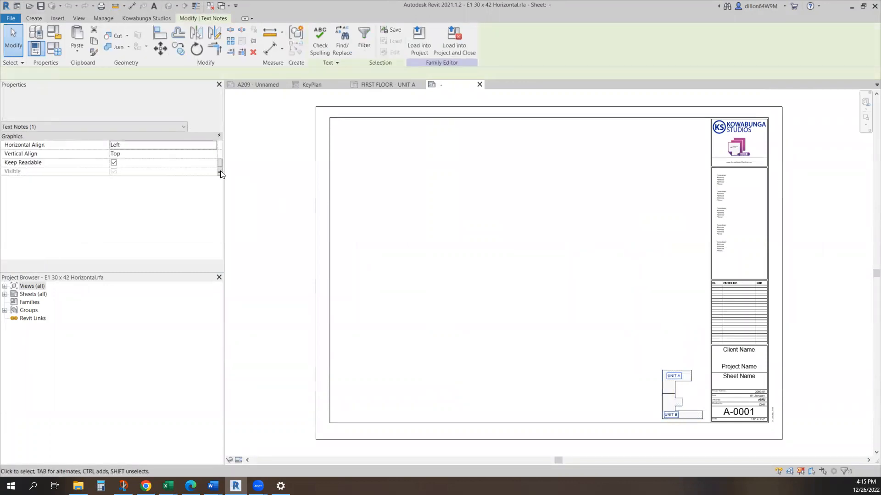
click(113, 171)
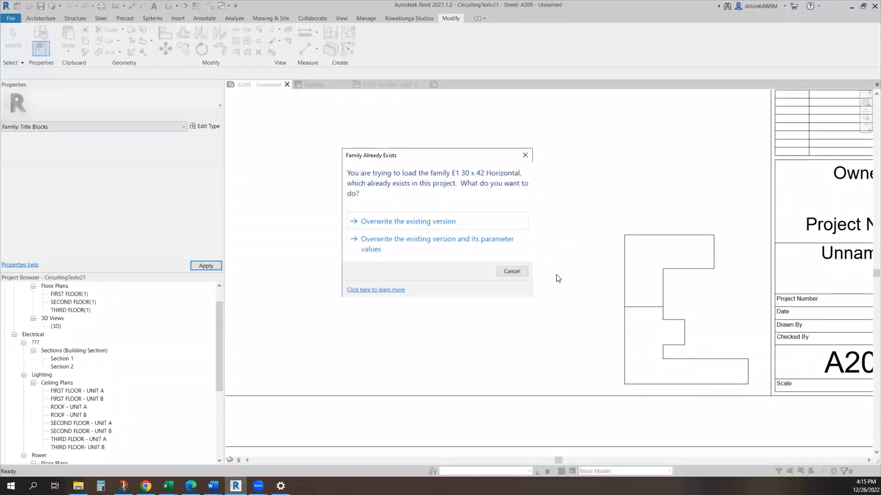
Overwrite the existing title block family, then zoom out and select the title block on A209
click(407, 220)
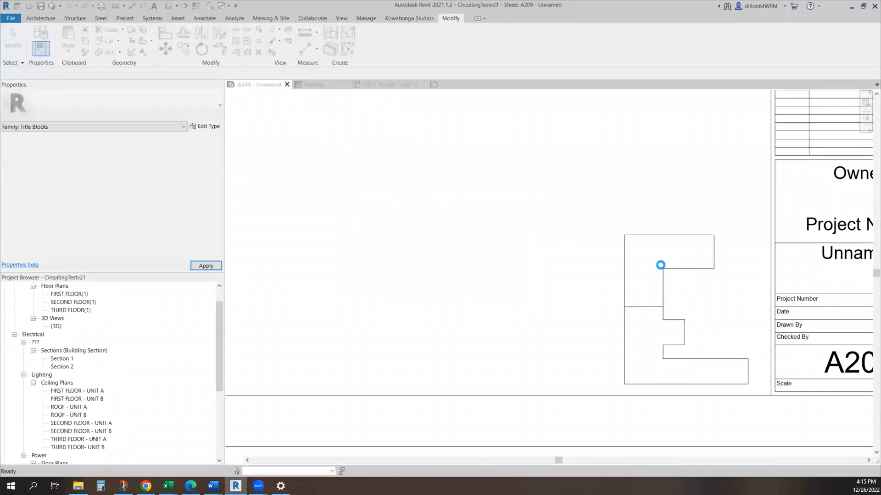
click(660, 265)
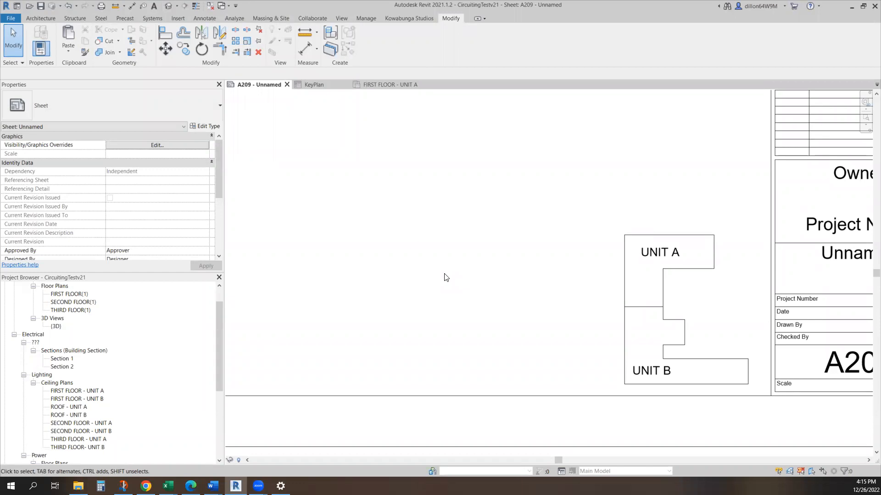
scroll(down, 3)
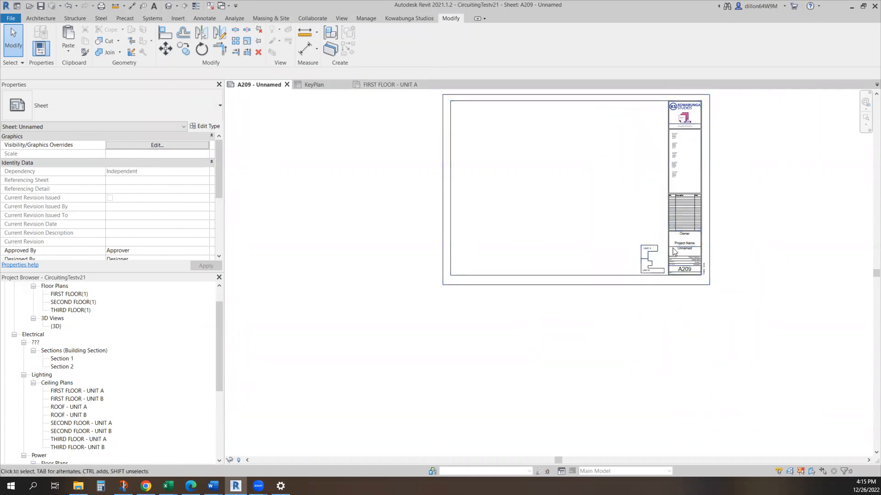
click(647, 248)
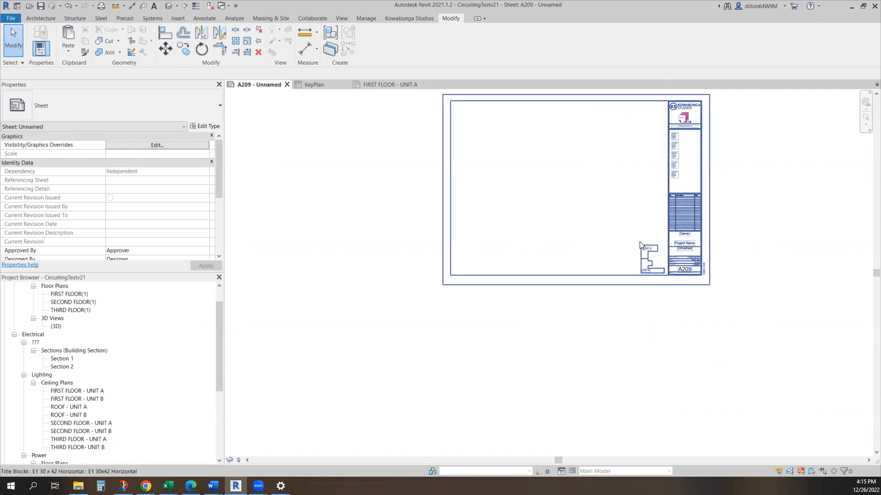